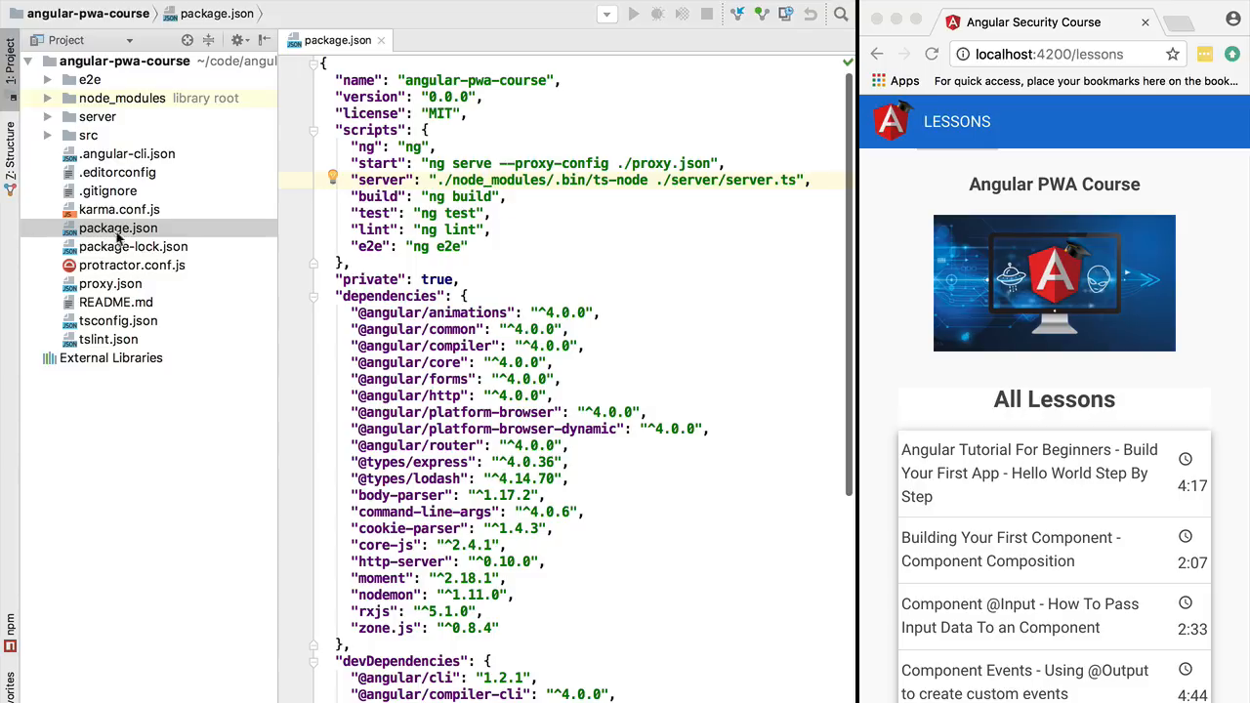
Step: Create a new file named sw-register.js inside the project's src folder
left_click(125, 60)
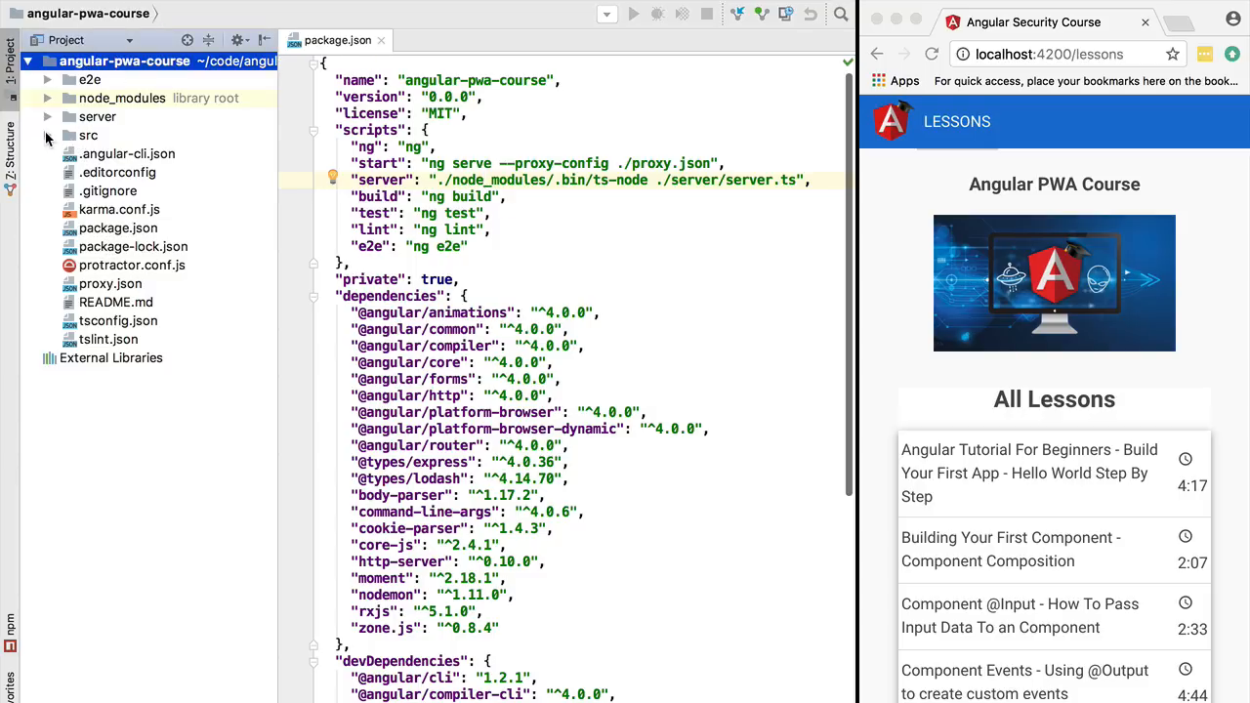
left_click(88, 135)
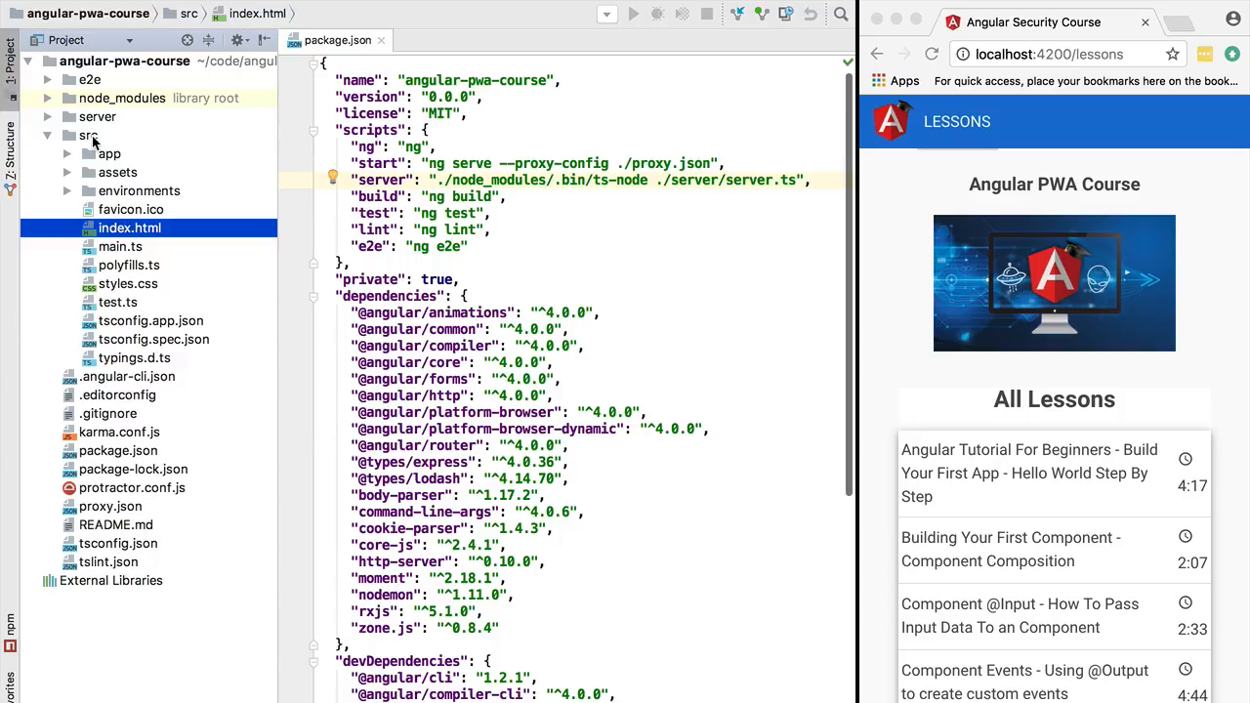
left_click(90, 135)
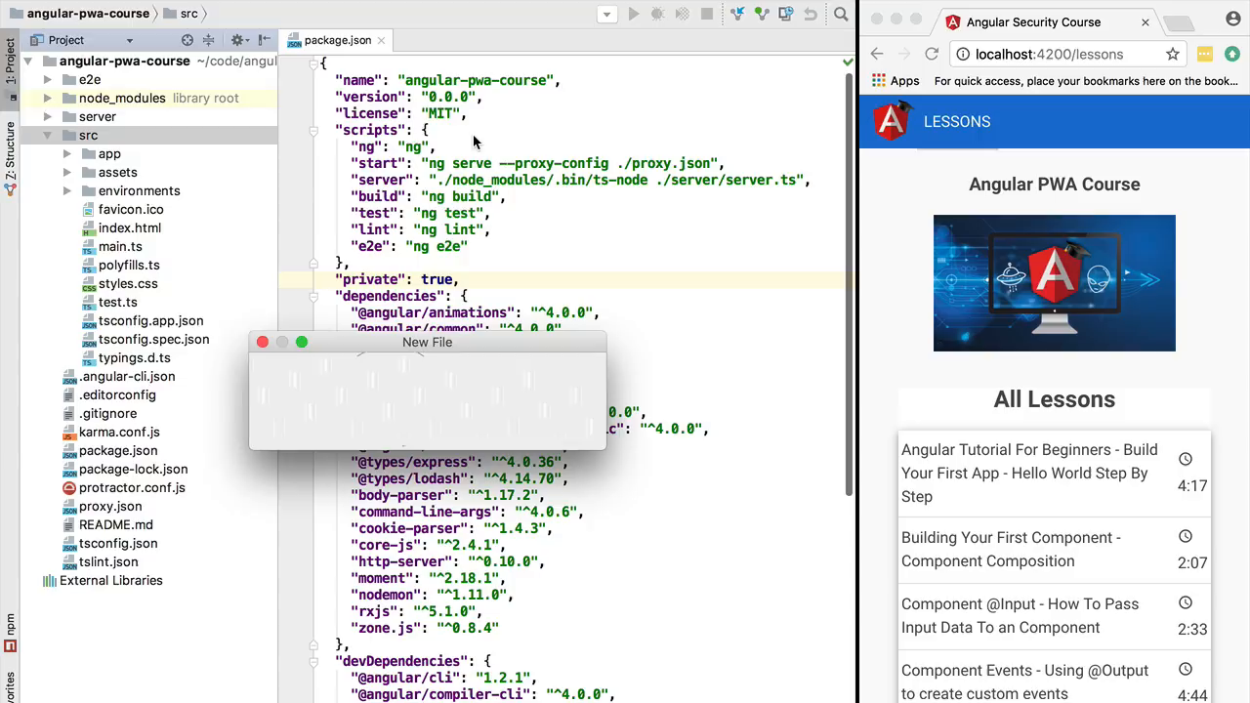
type("sw-register.js")
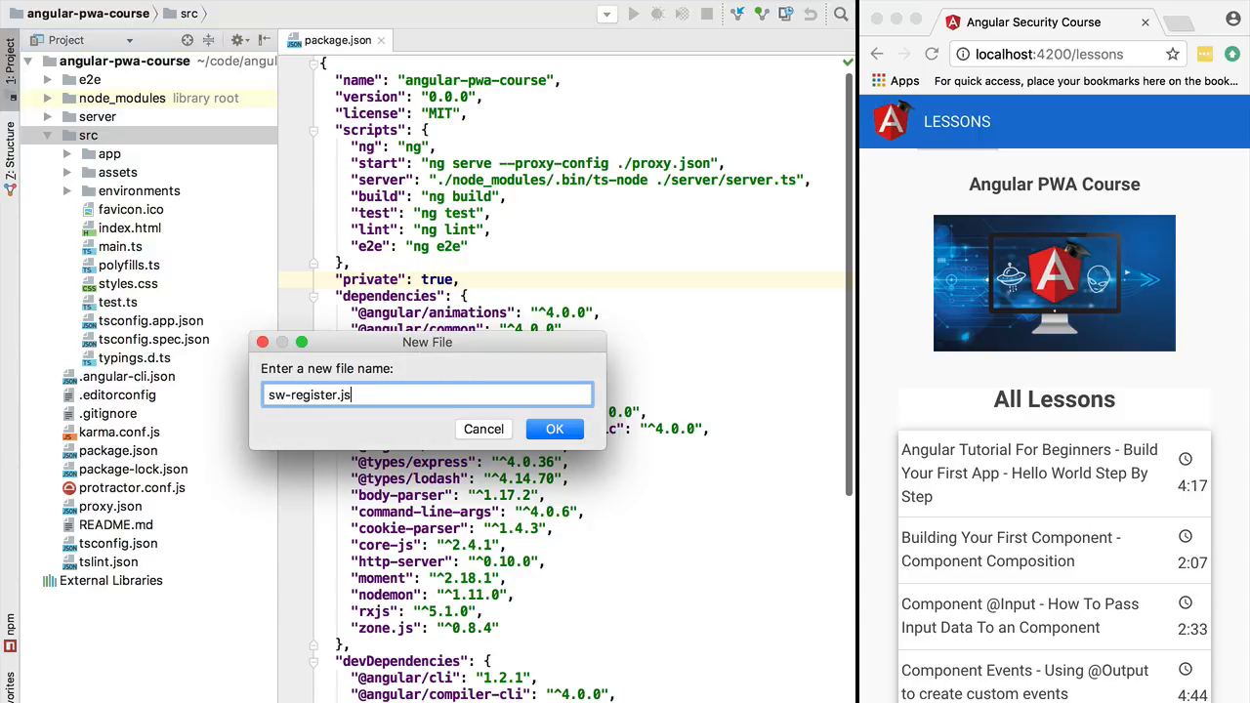
left_click(555, 430)
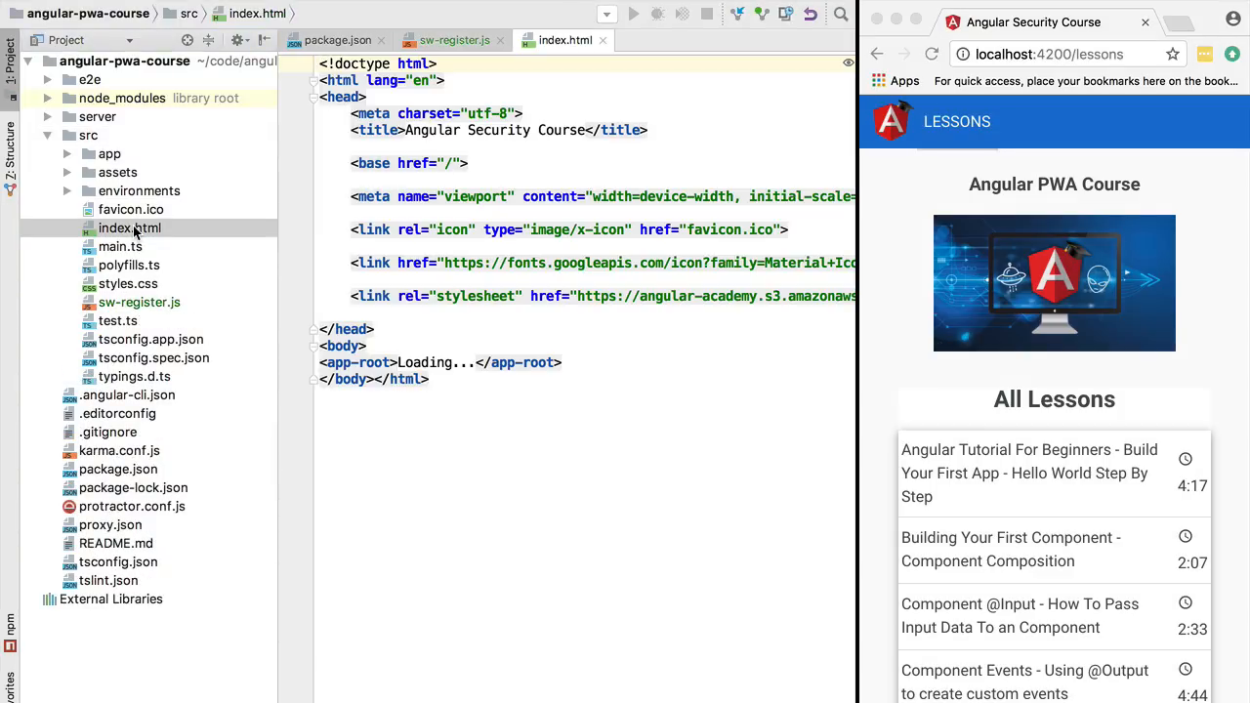
Step: Add <script src="/sw-register.js"></script> to index.html's head, then move to sw-register.js
key("enter")
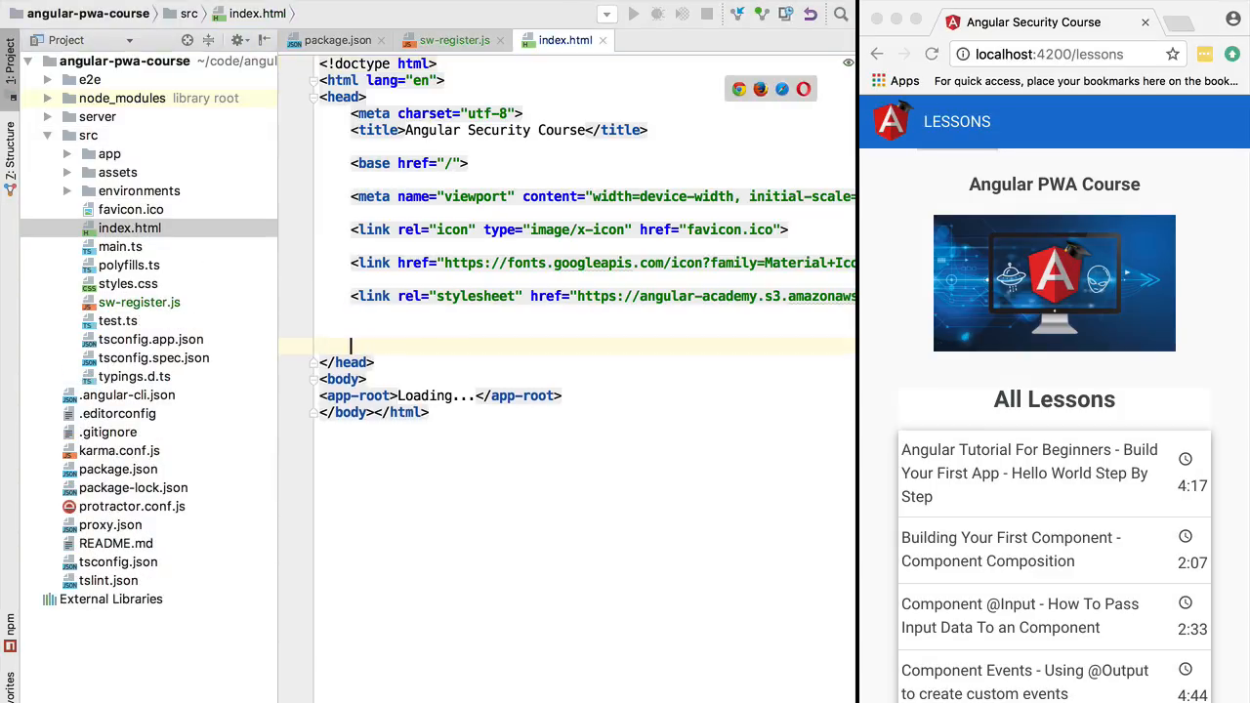
type("<script src=\"/sw-register.js\"></script>")
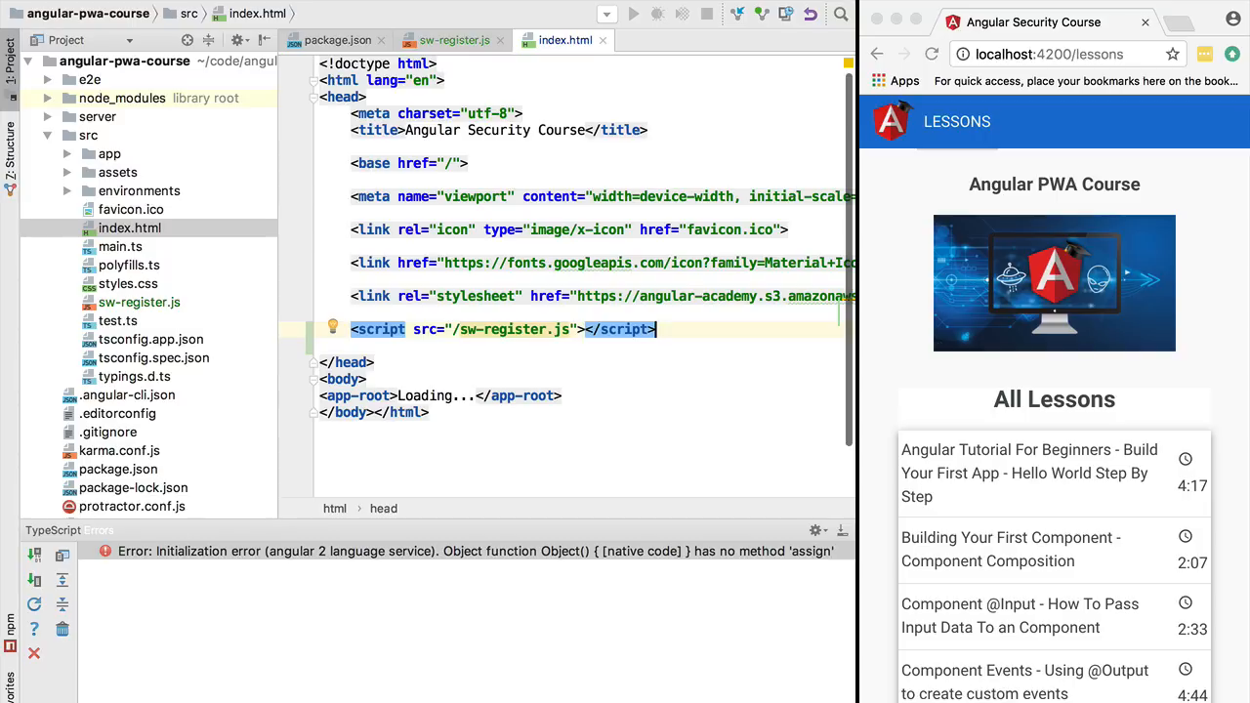
mouse_move(512, 328)
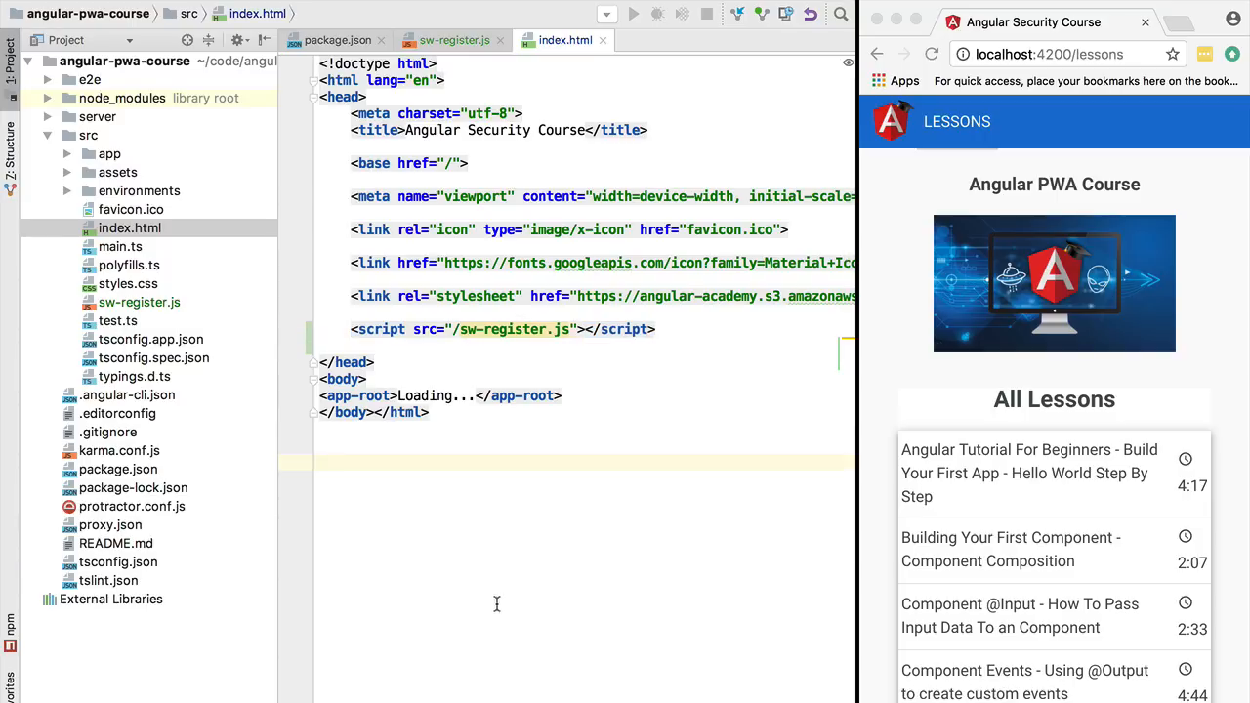
left_click(454, 39)
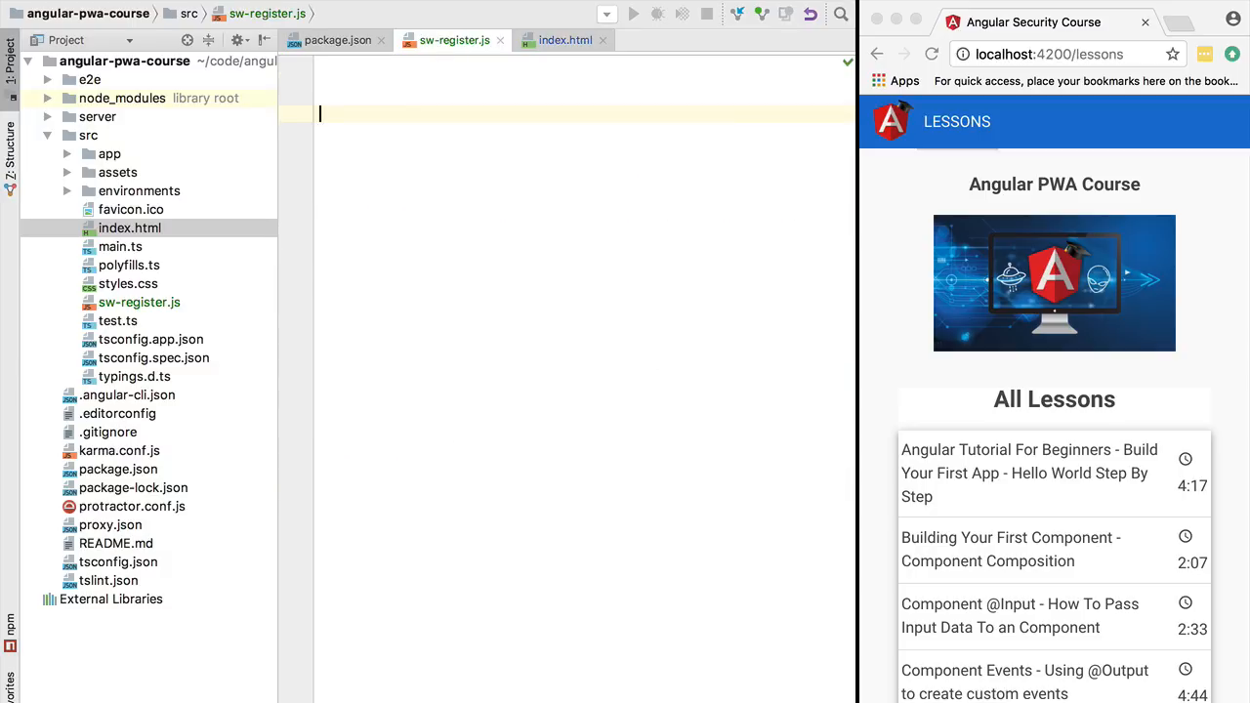
Step: Write if ('serviceWorker' in navigator) { } and place the cursor in its body
type("if () {")
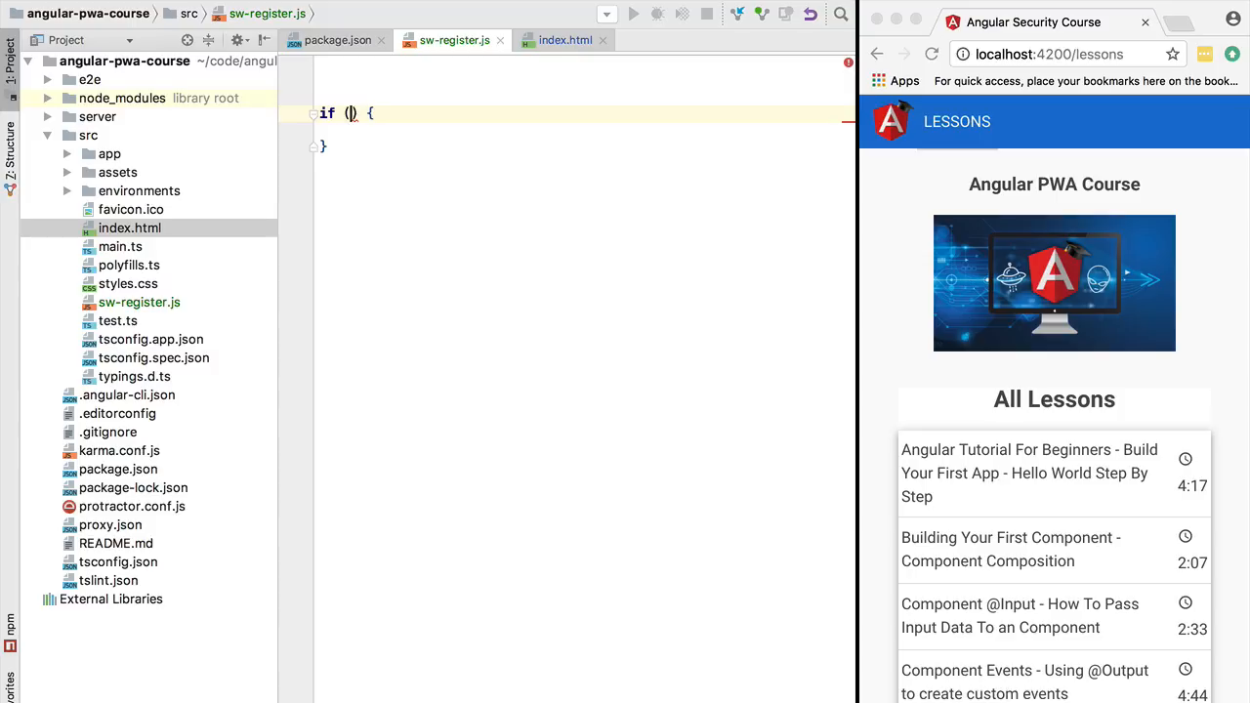
mouse_move(770, 296)
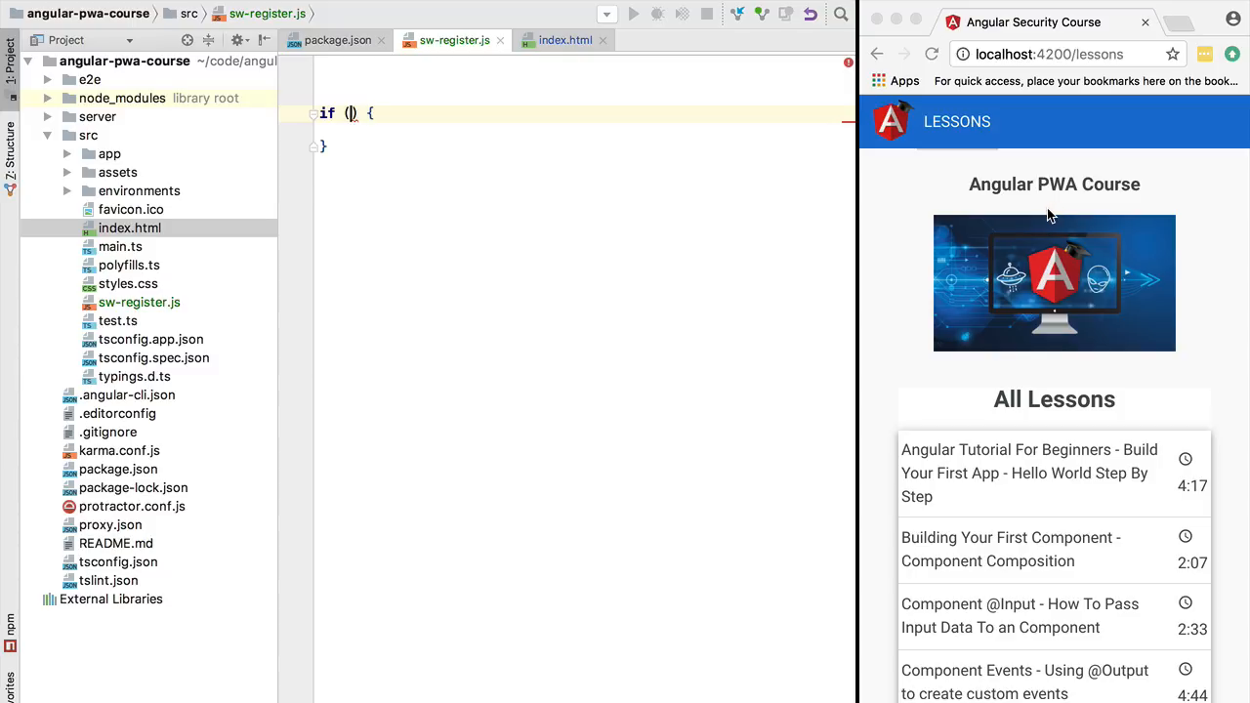
mouse_move(938, 226)
type("'service")
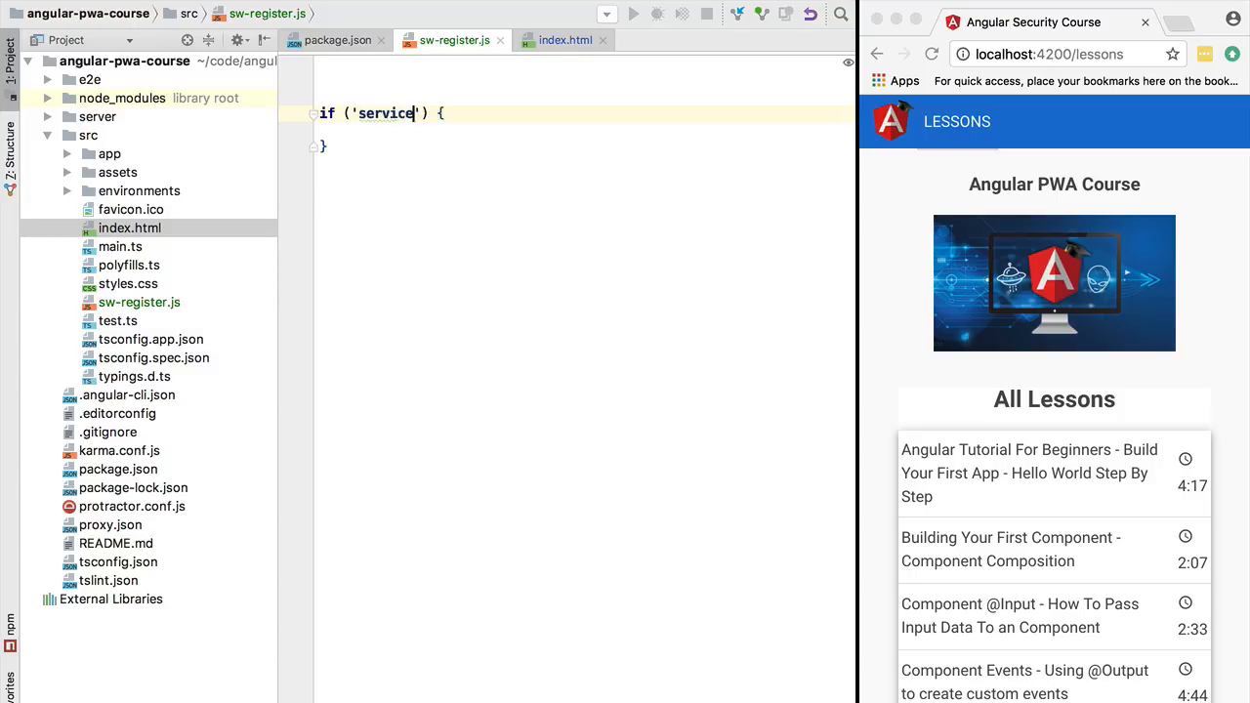
type("Worker")
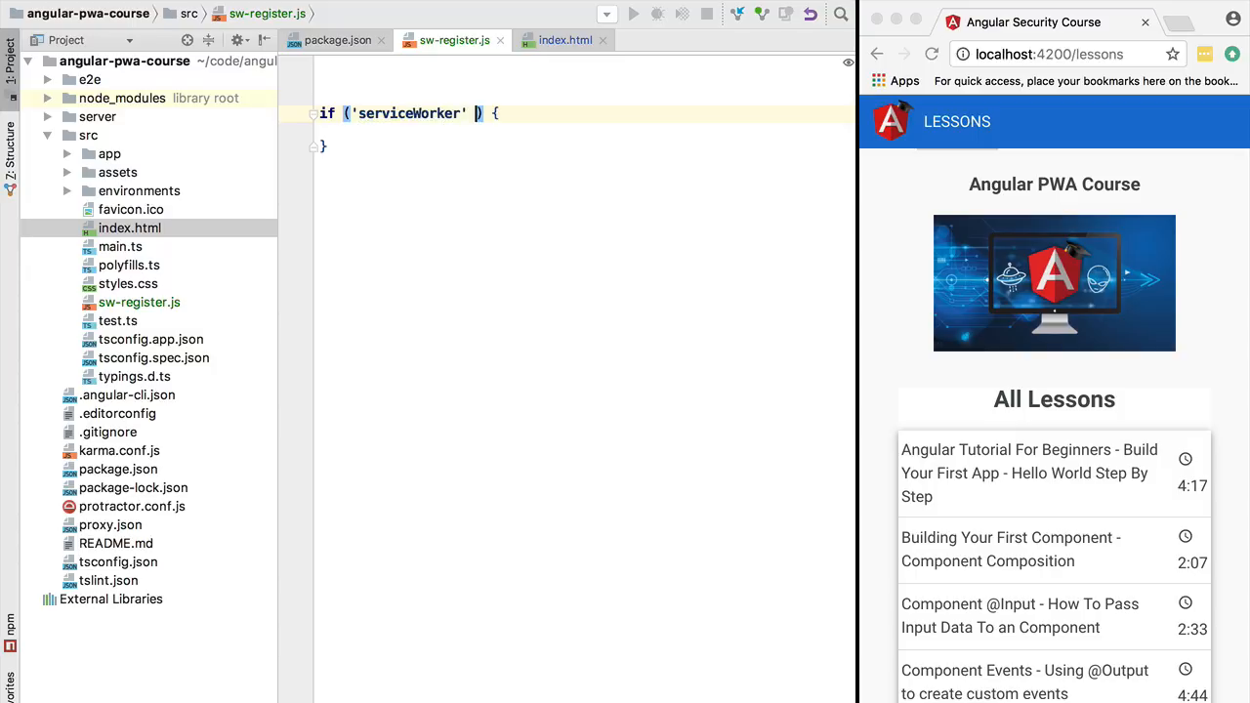
type("in")
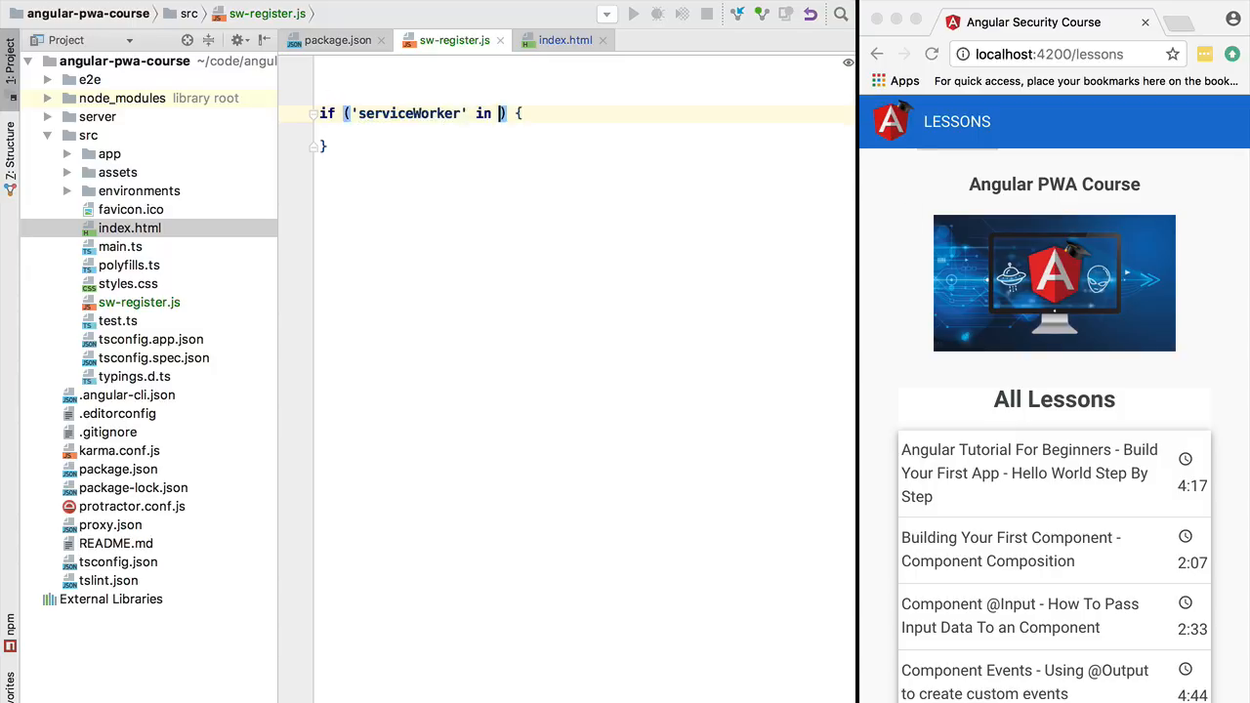
type("navigator")
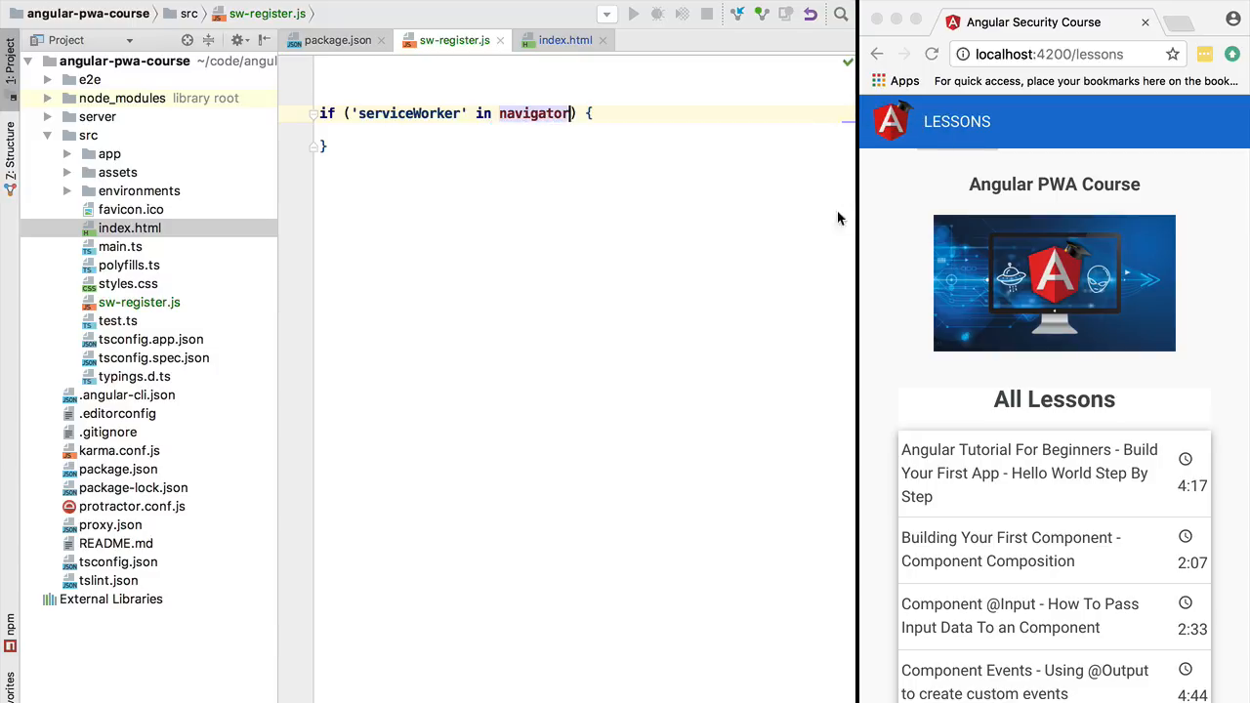
double_click(408, 113)
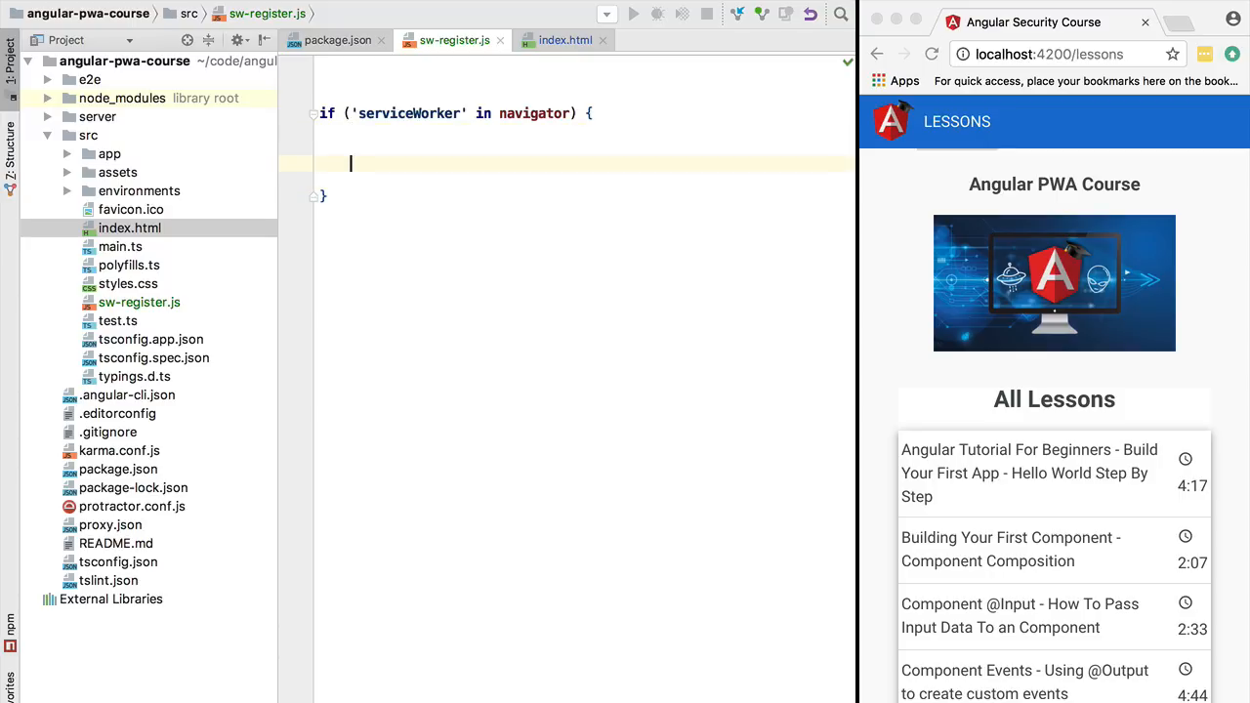
Step: Call navigator.serviceWorker.register('/sw.js') inside the if block
type("navigator")
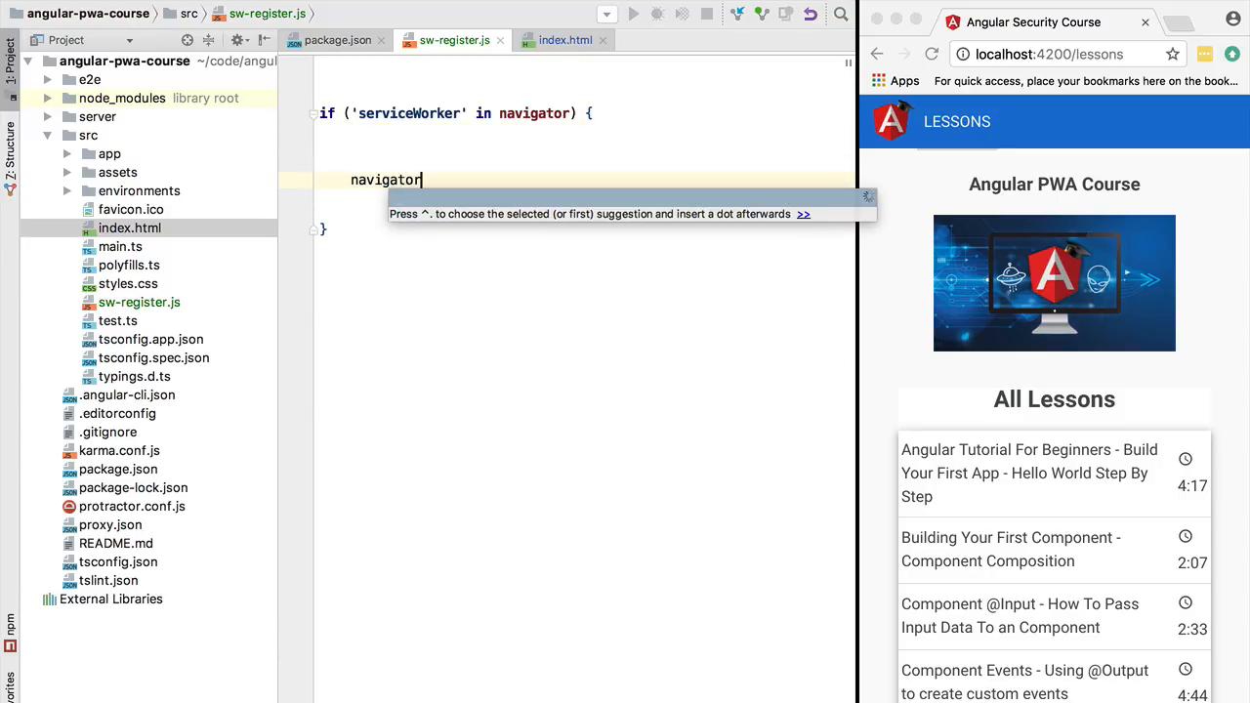
type(".")
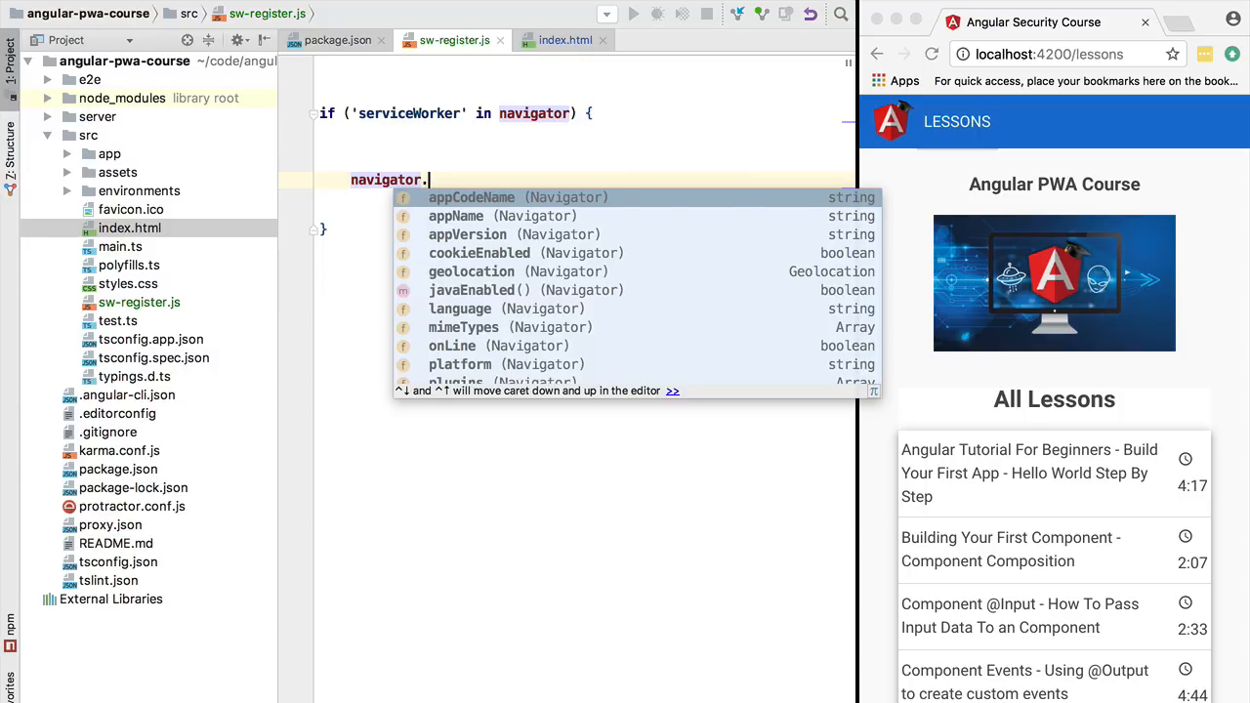
type("service")
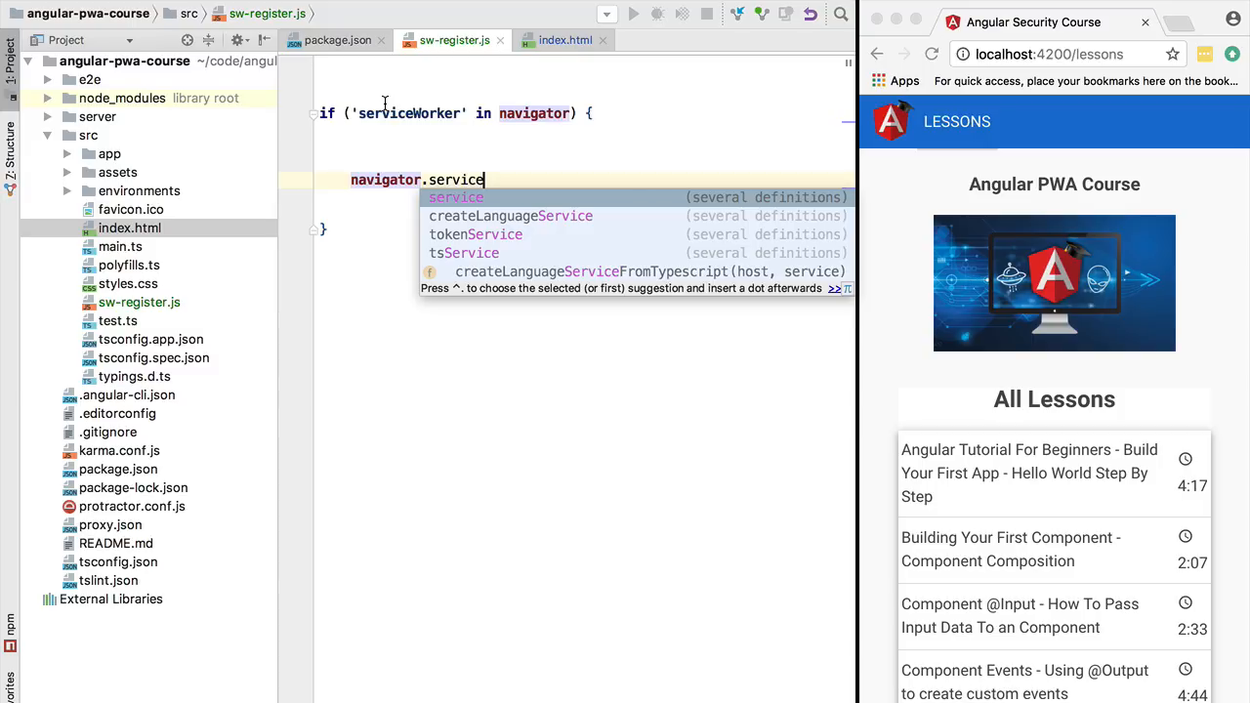
type("Worker")
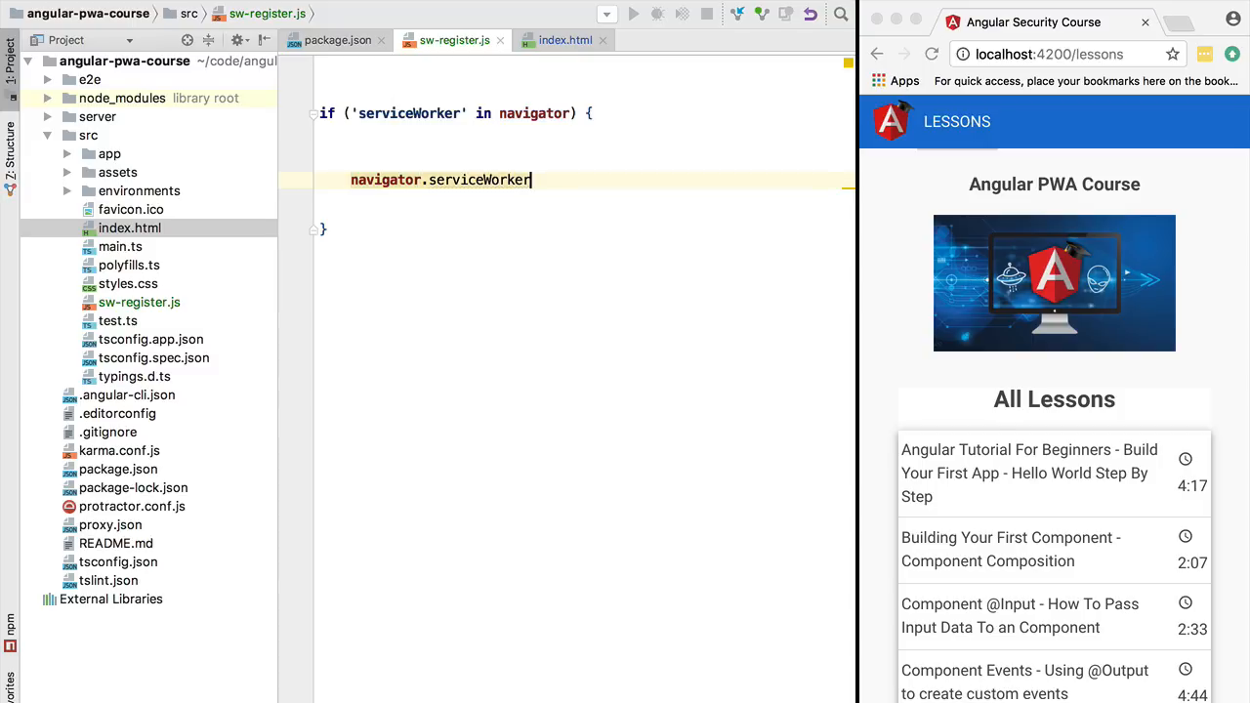
type(".register(")
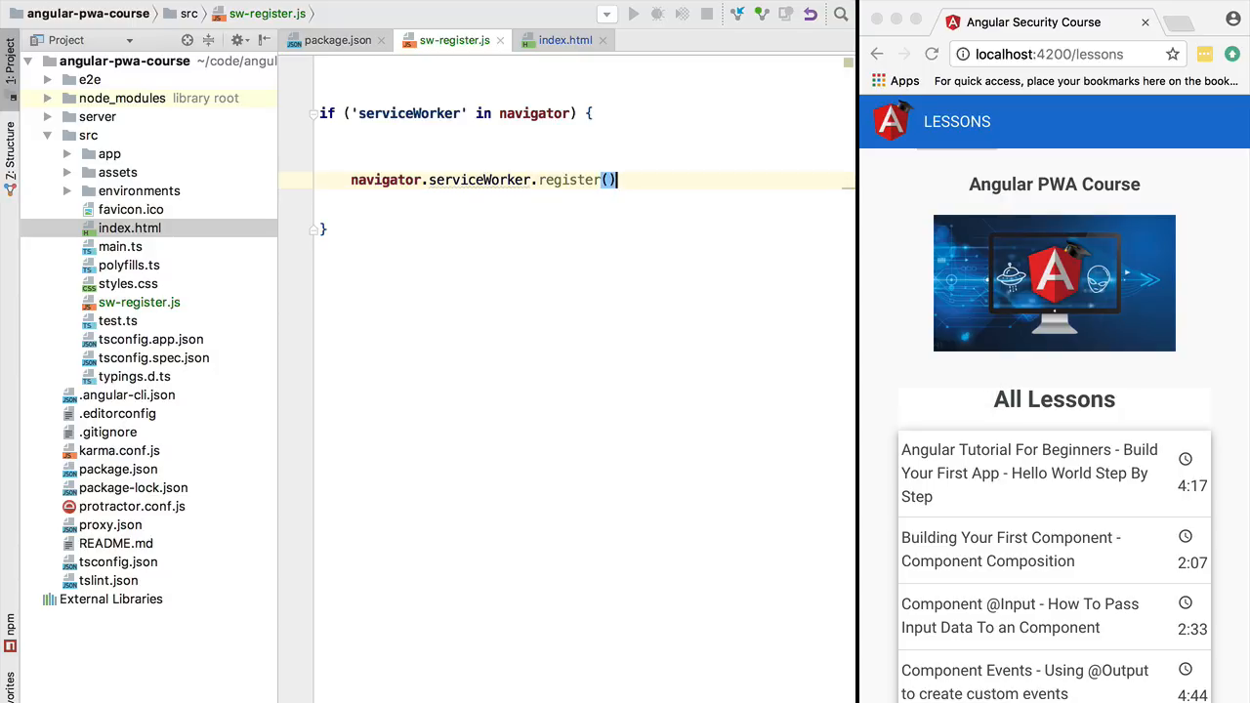
type(";")
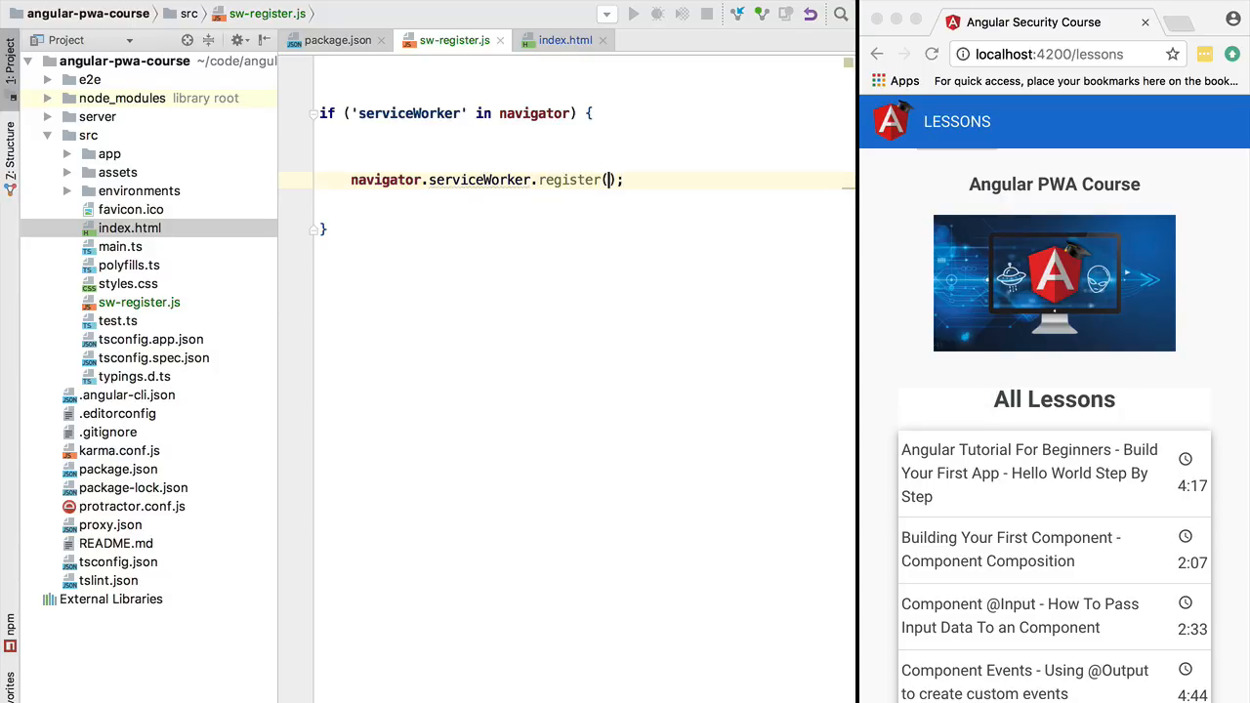
type("''")
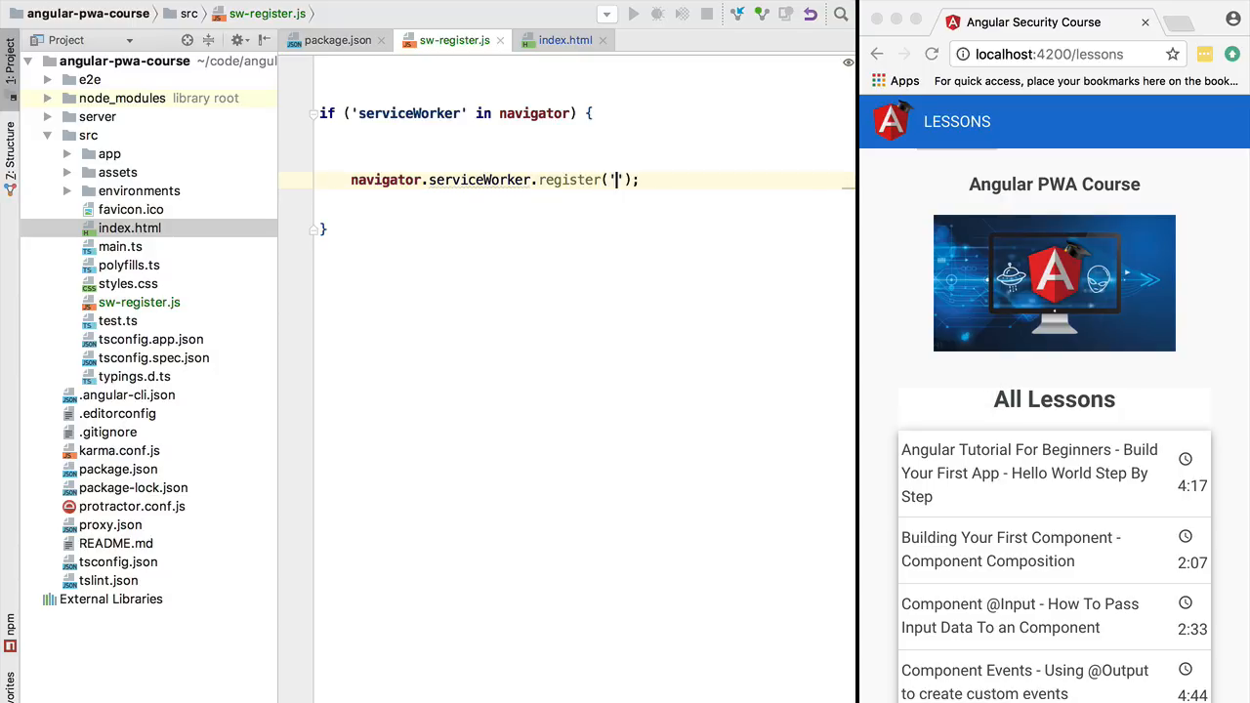
type("/")
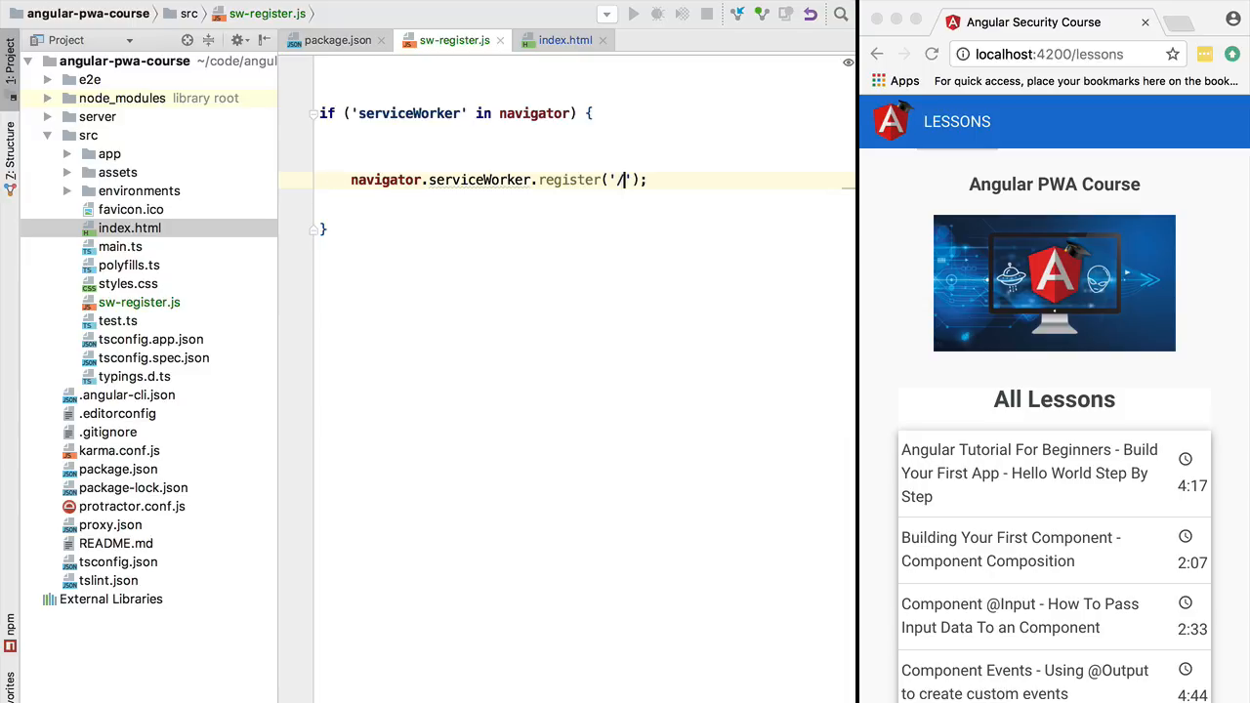
type("swj")
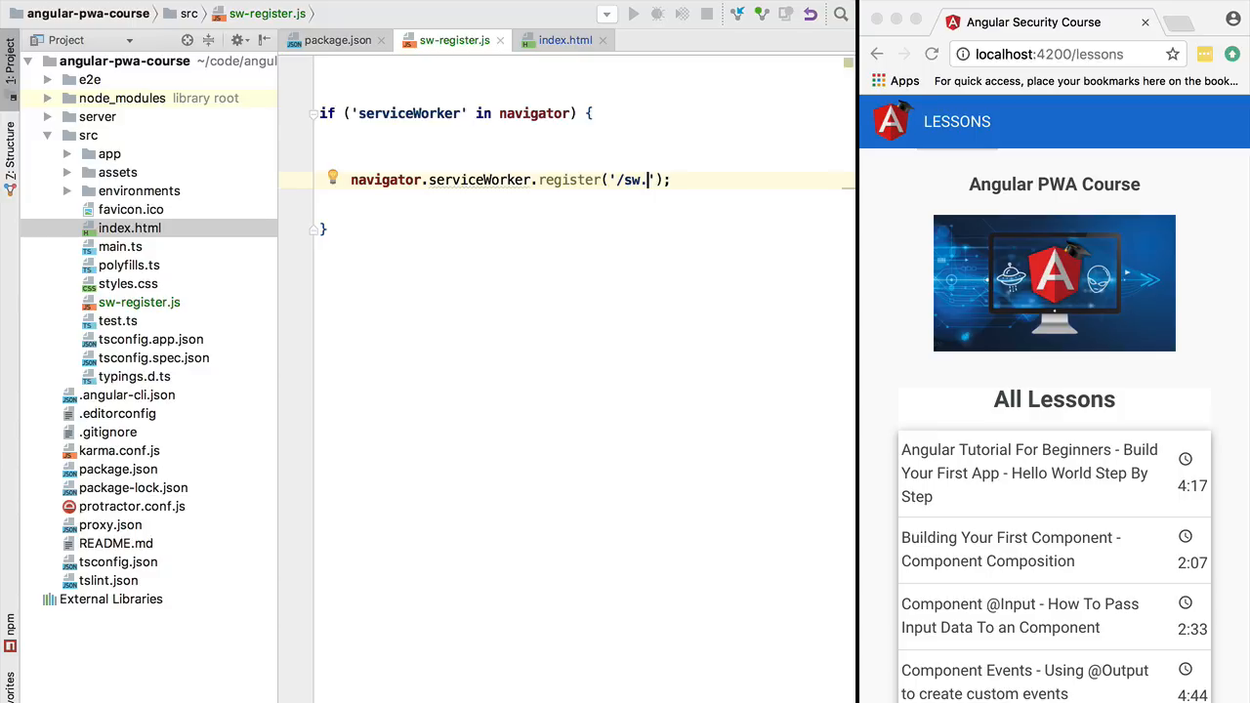
type("js")
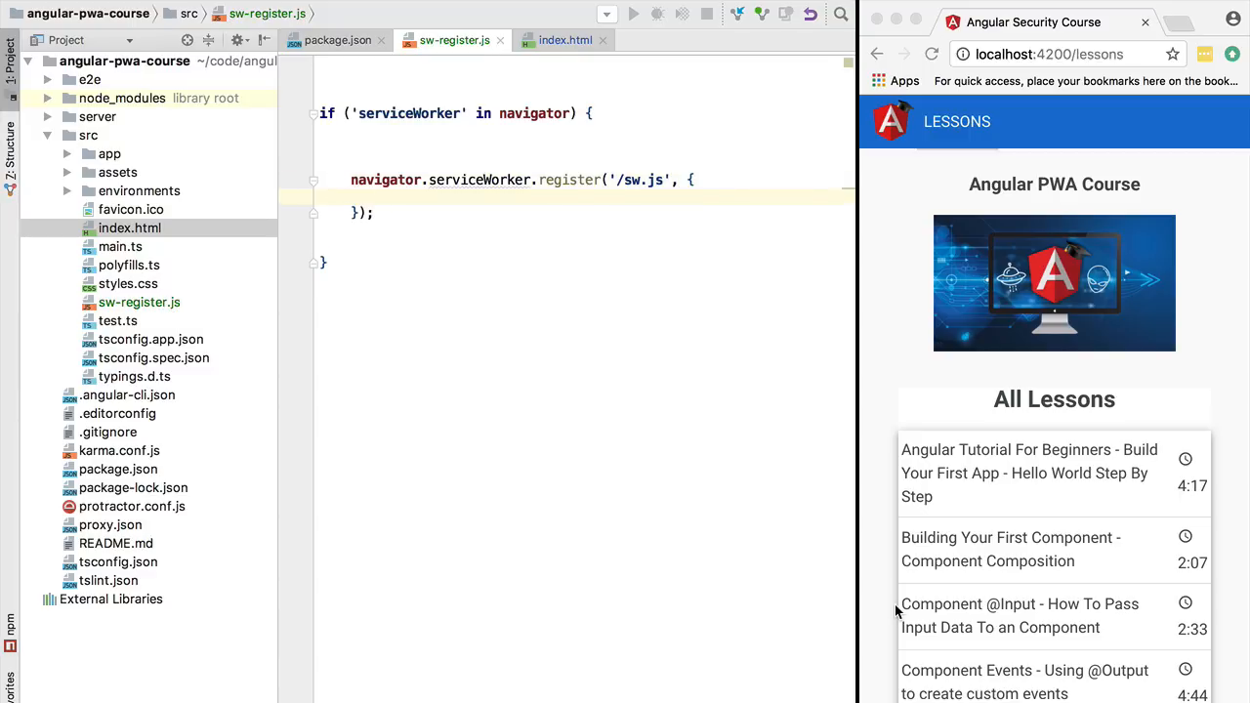
Step: Add a scope option, trying '/api' and '/bundle.css' before settling on the root '/'
type("scope: '")
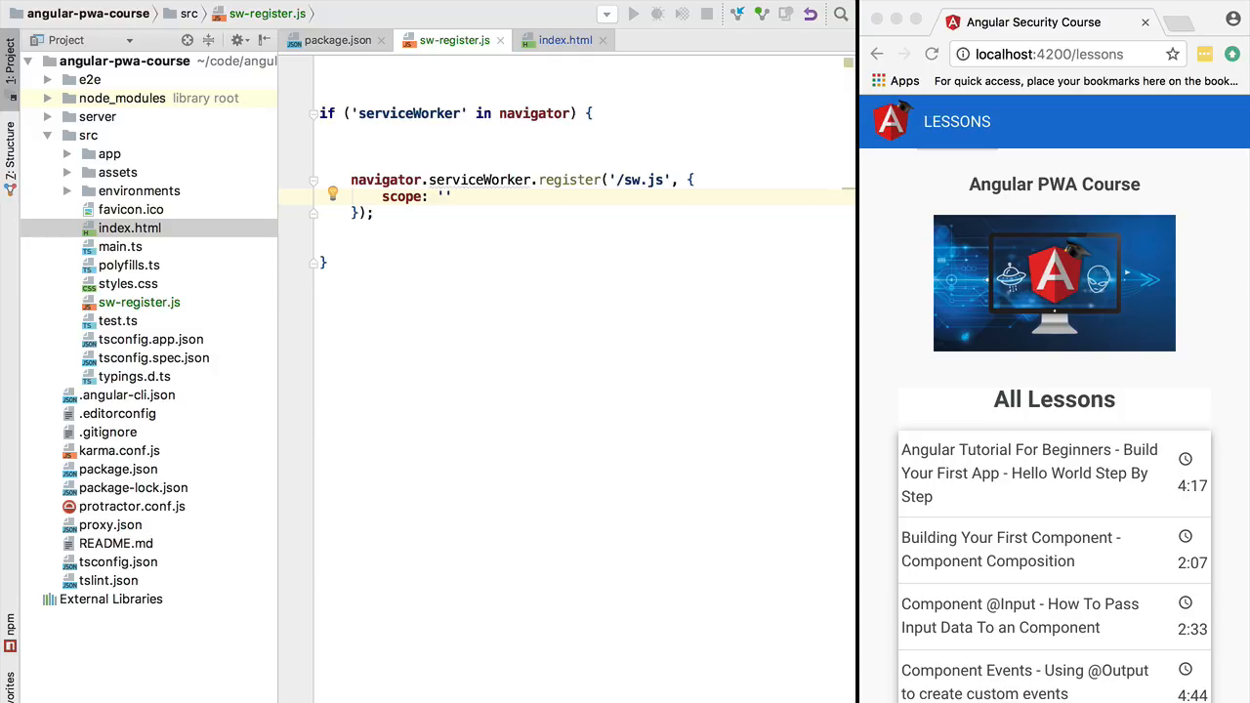
type("/")
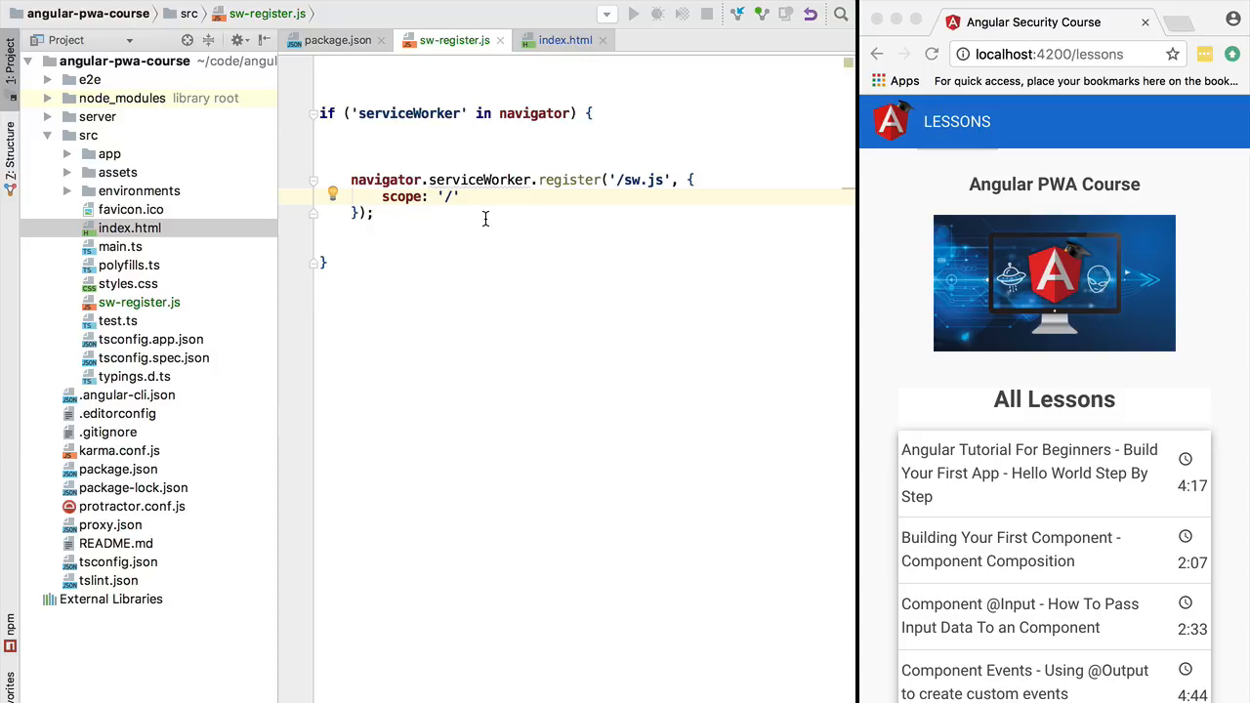
mouse_move(1019, 225)
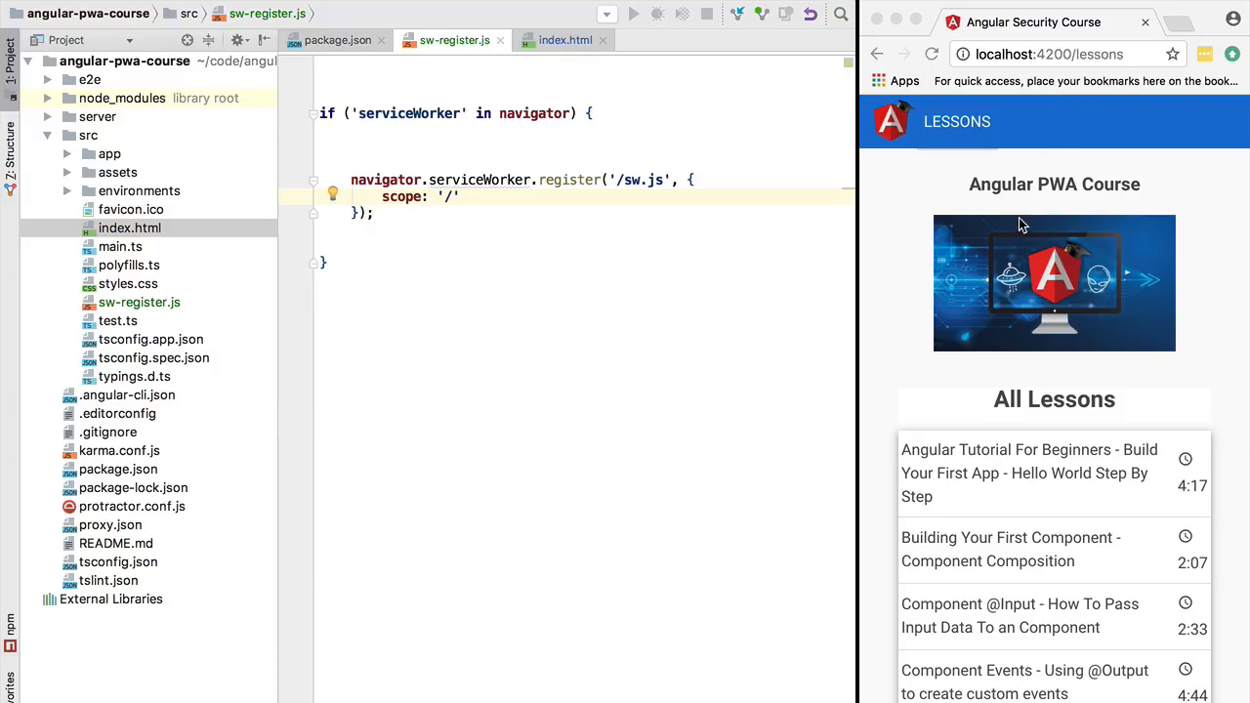
type("ap")
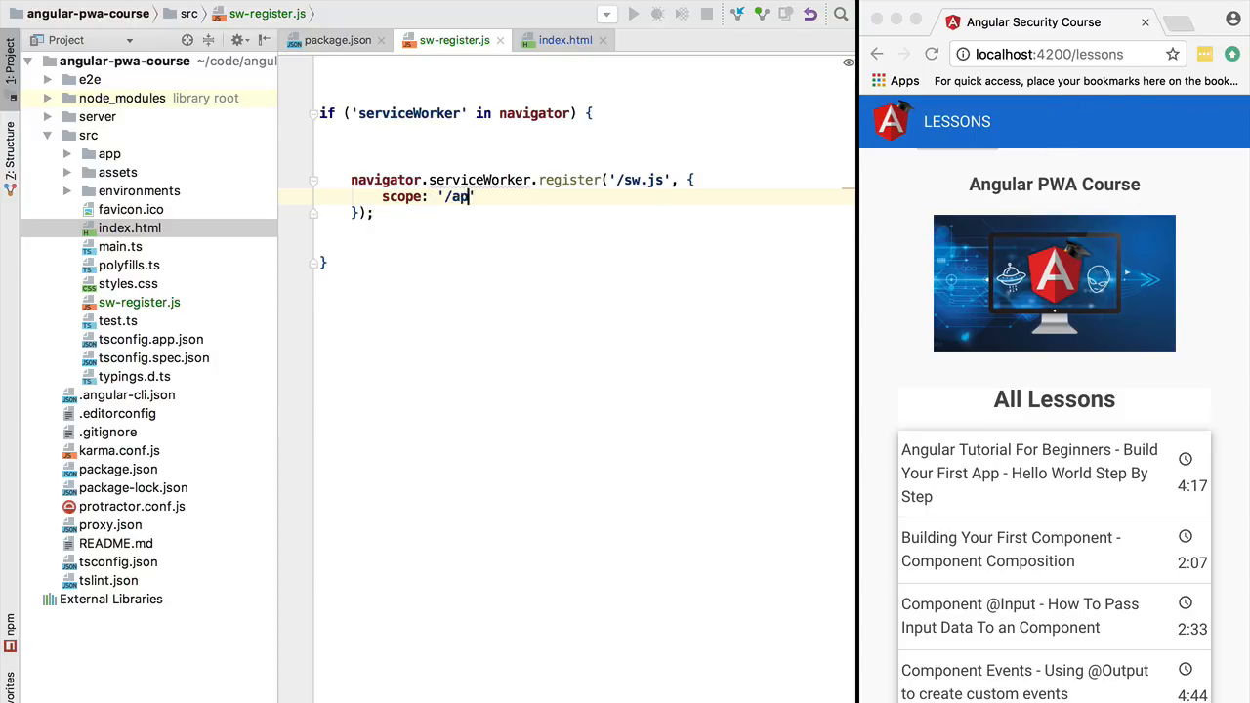
type("i")
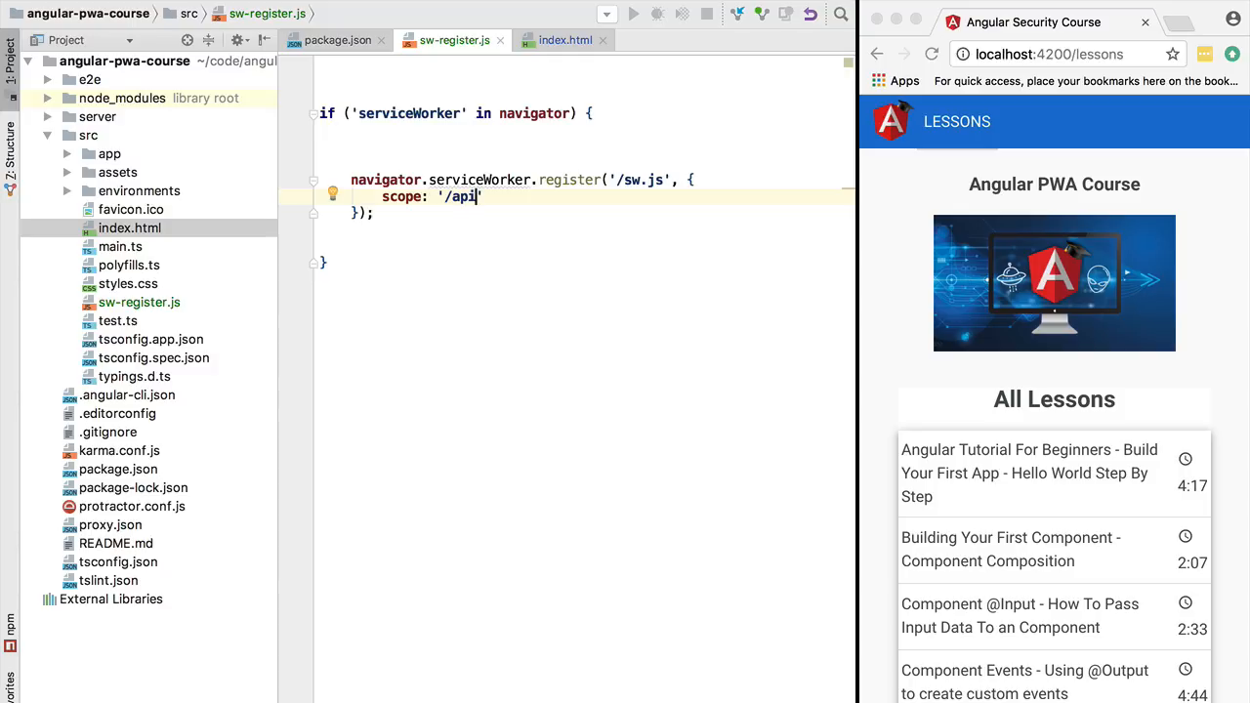
key("backspace")
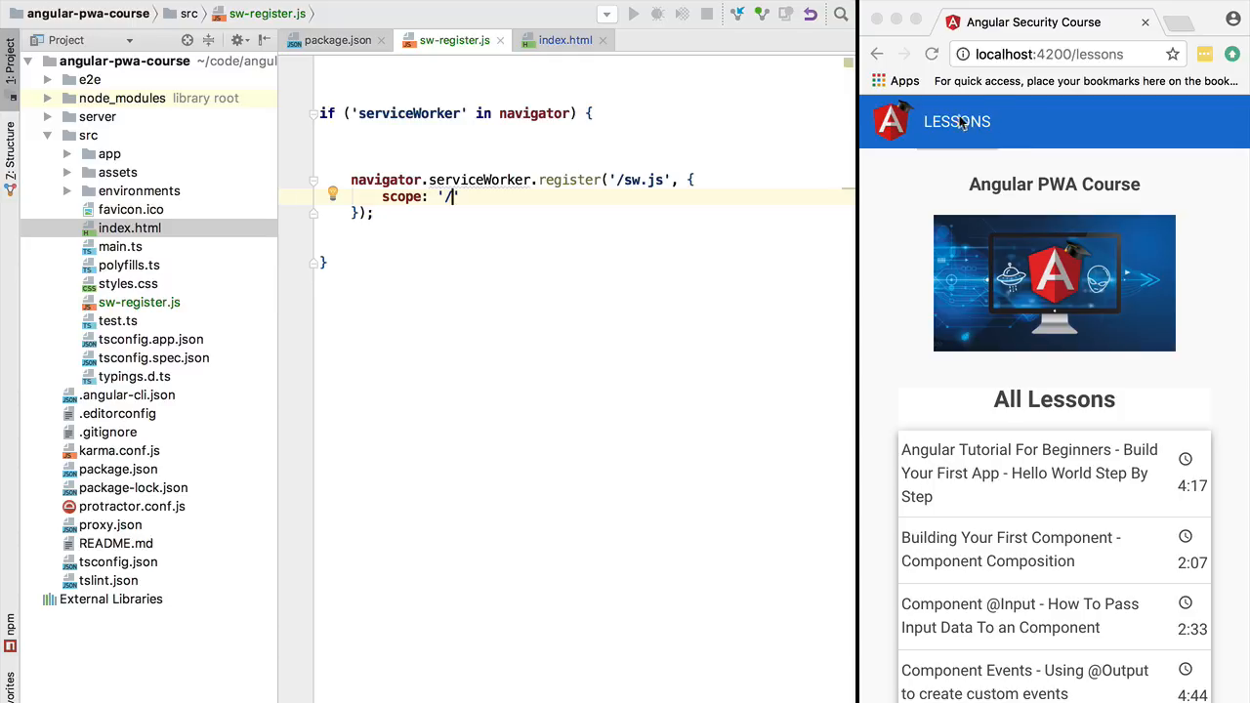
mouse_move(935, 215)
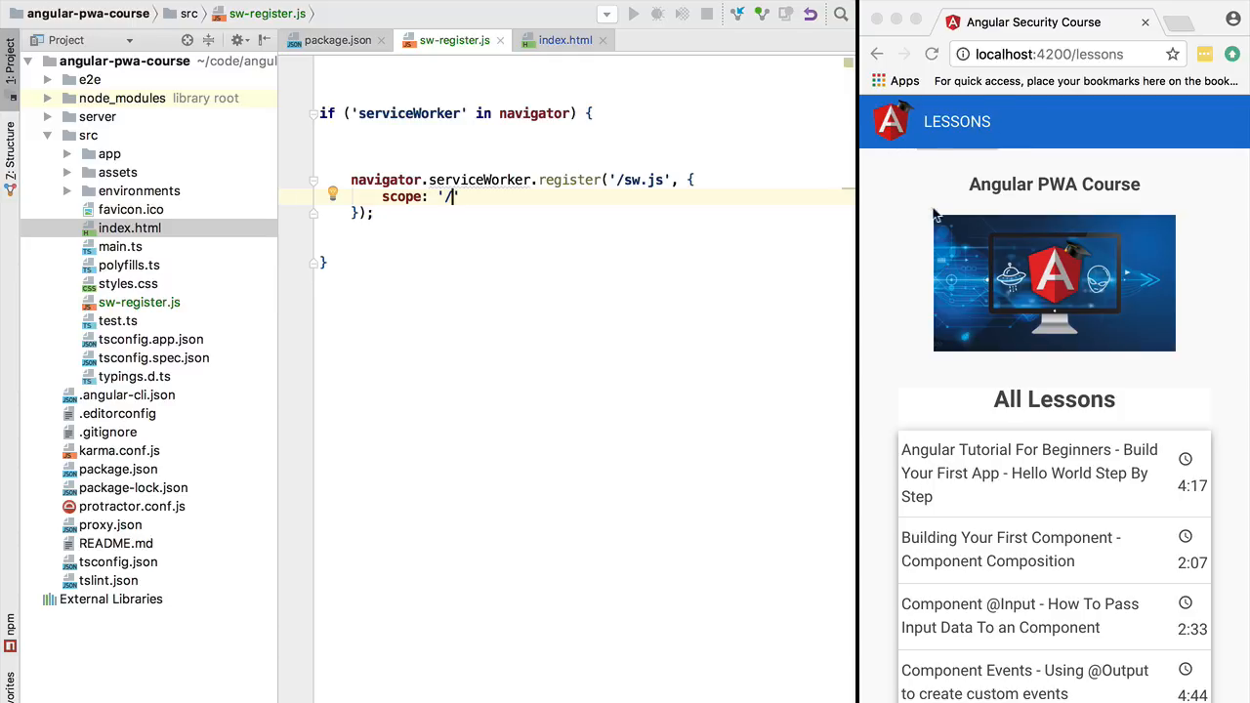
mouse_move(946, 141)
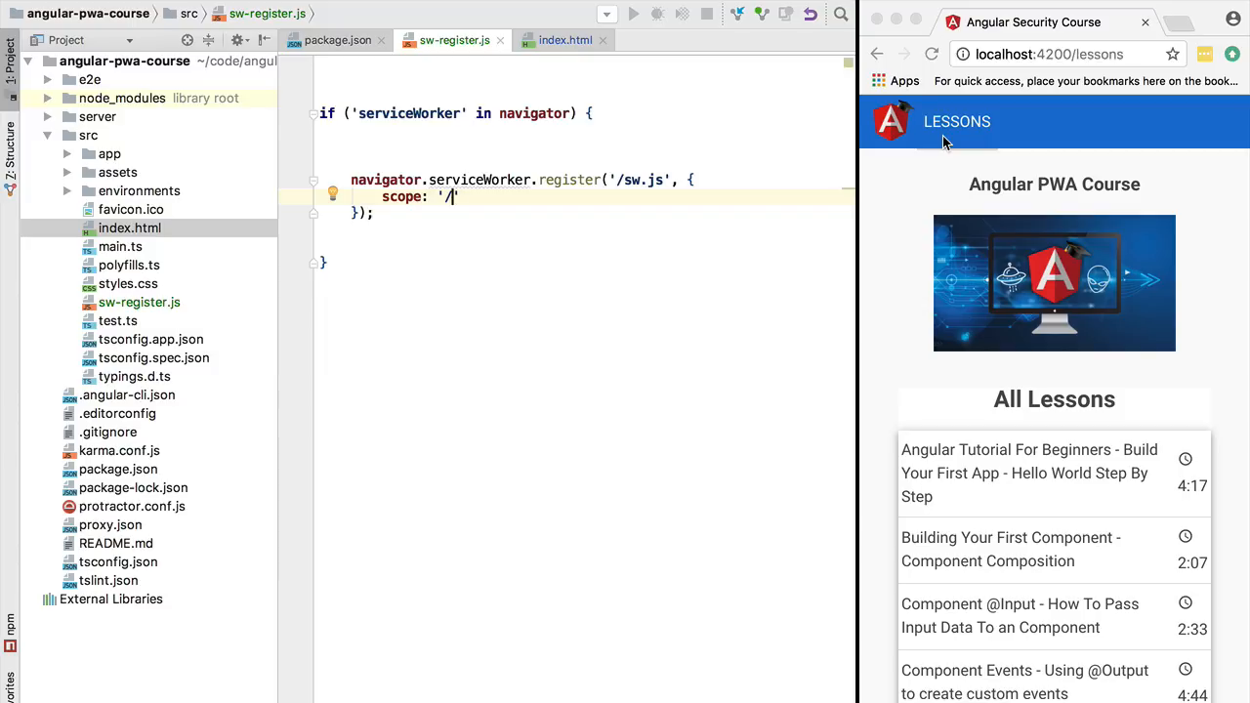
type("api")
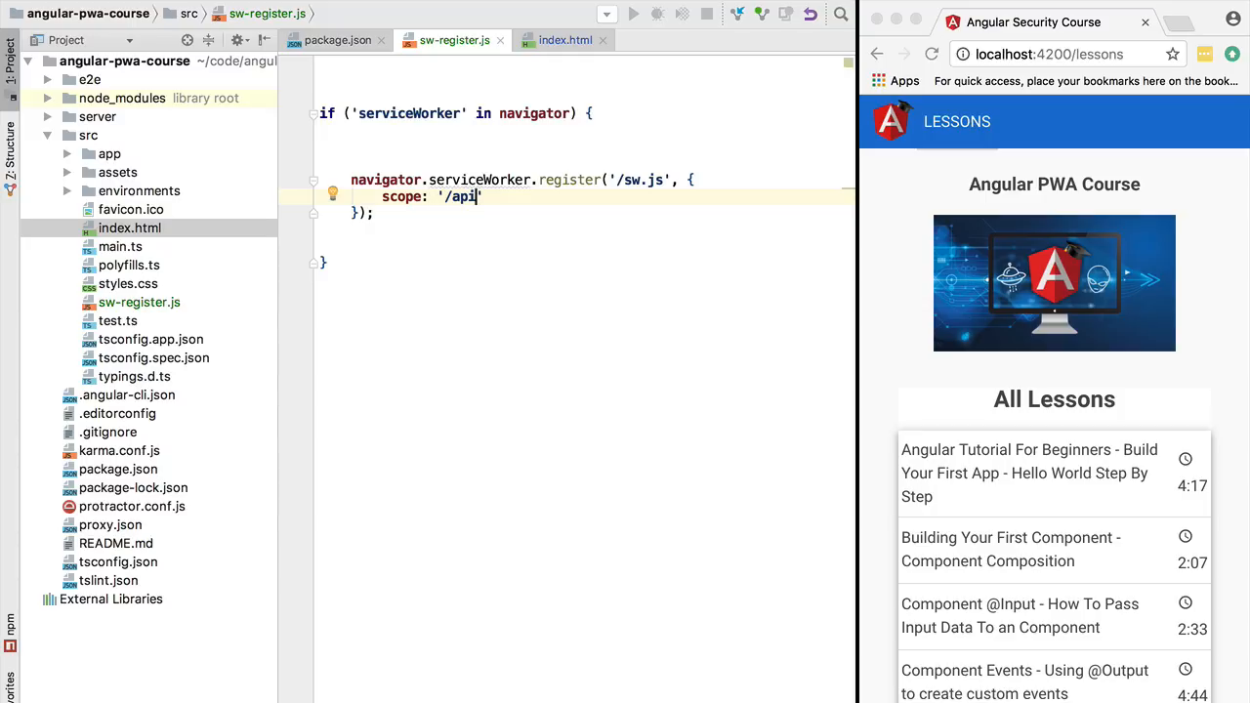
type("bundle")
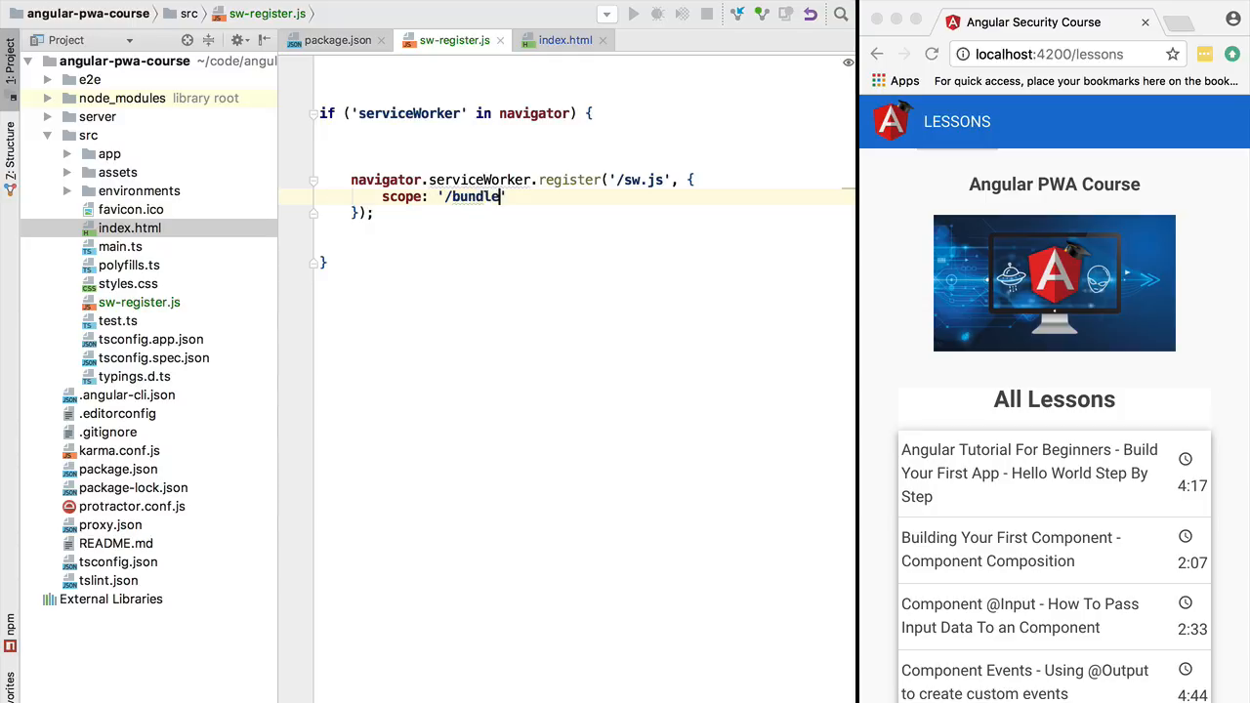
type(".css")
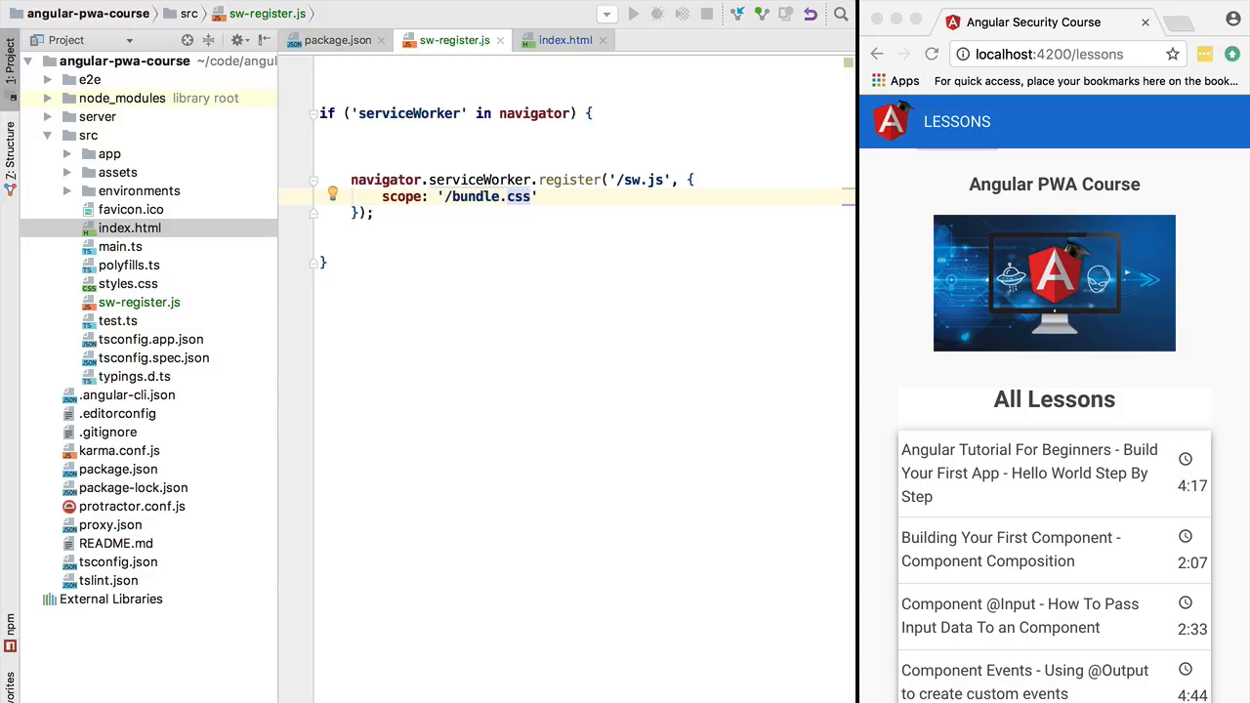
key("BackSpace")
type("api")
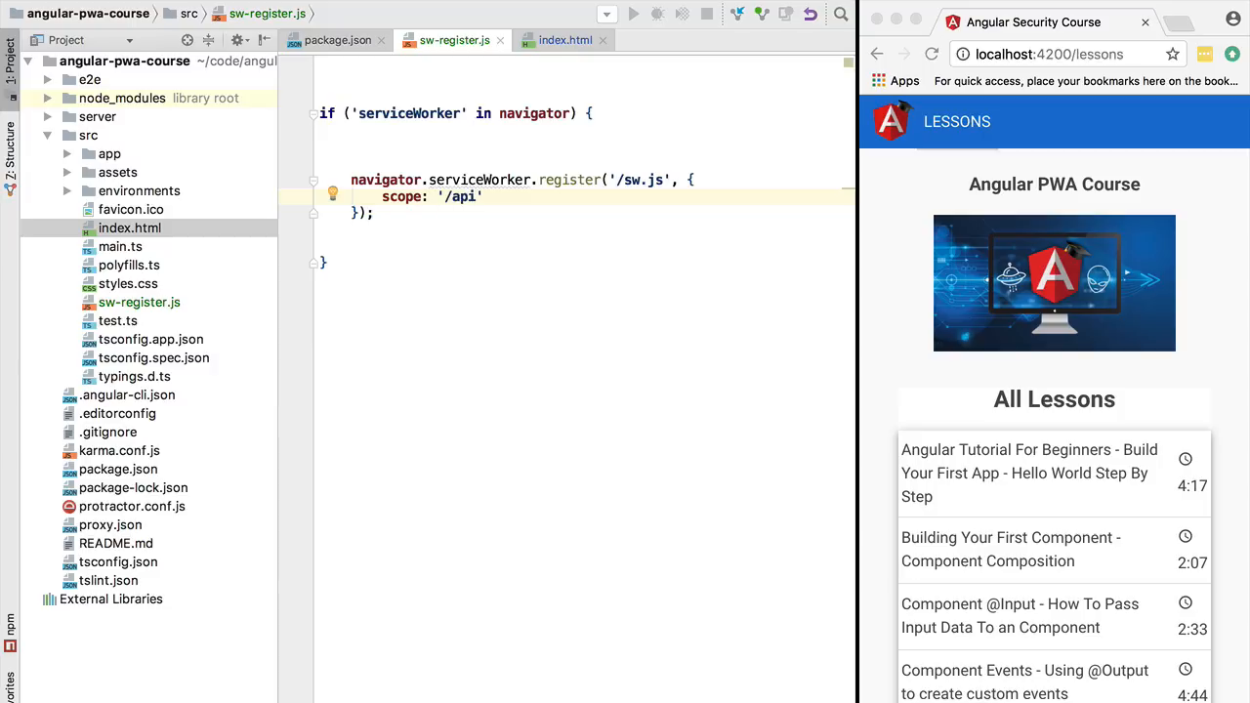
key("Backspace")
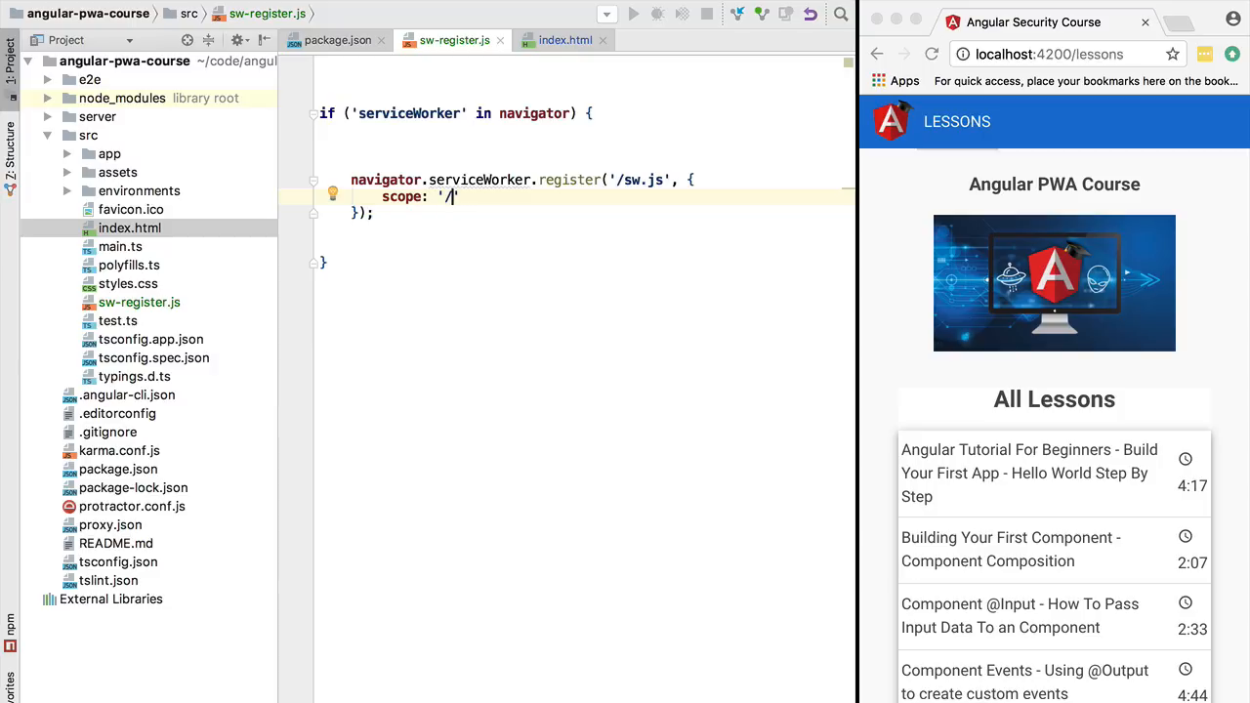
left_click(557, 262)
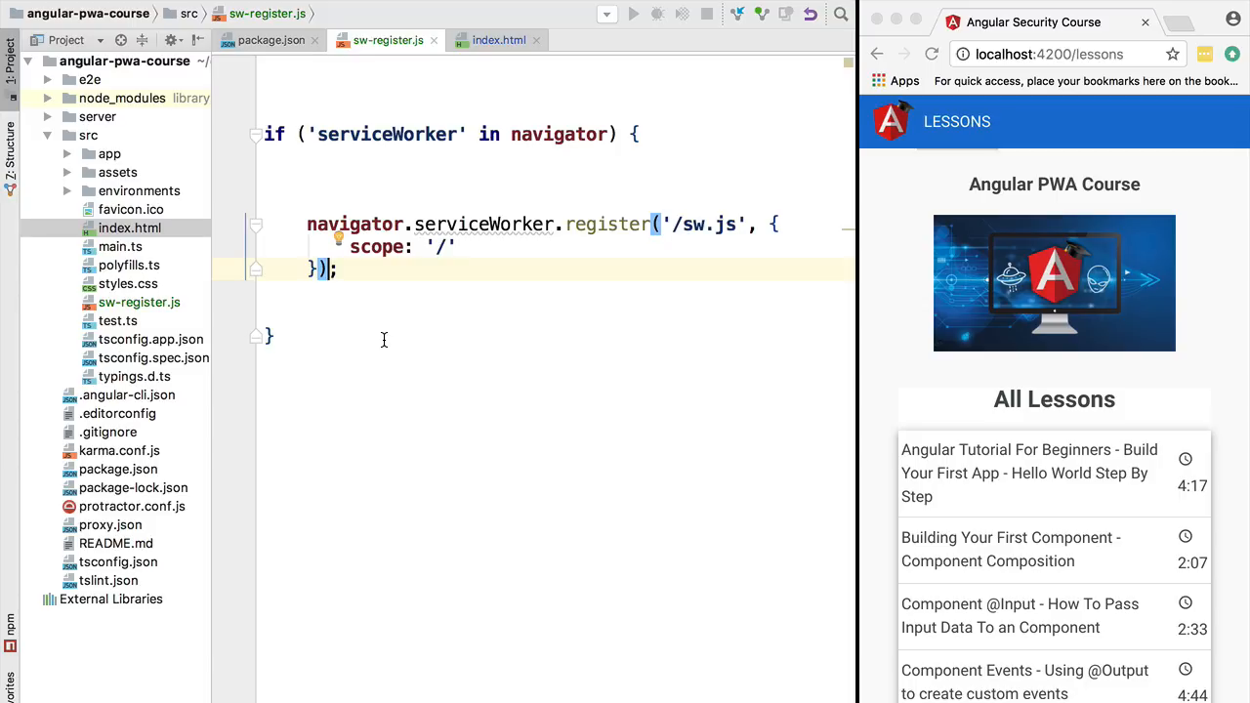
mouse_move(617, 213)
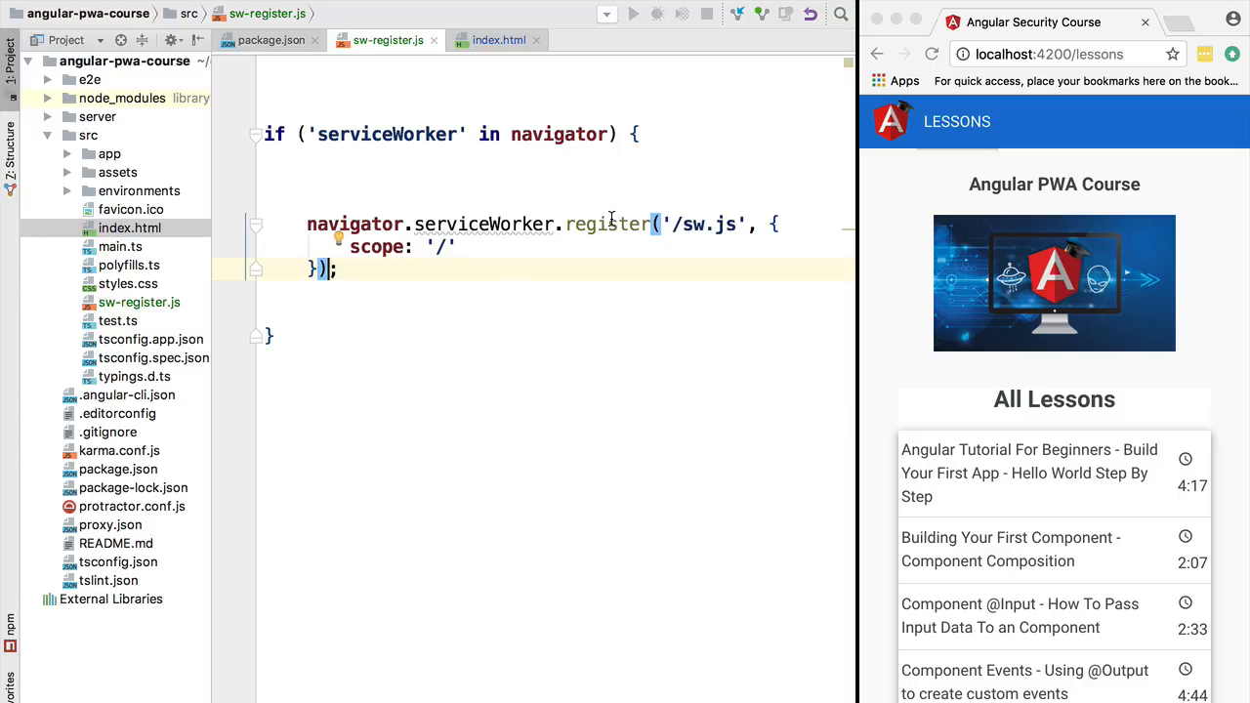
Step: Chain .then((registration) => { }) onto the register call as an arrow callback
double_click(608, 223)
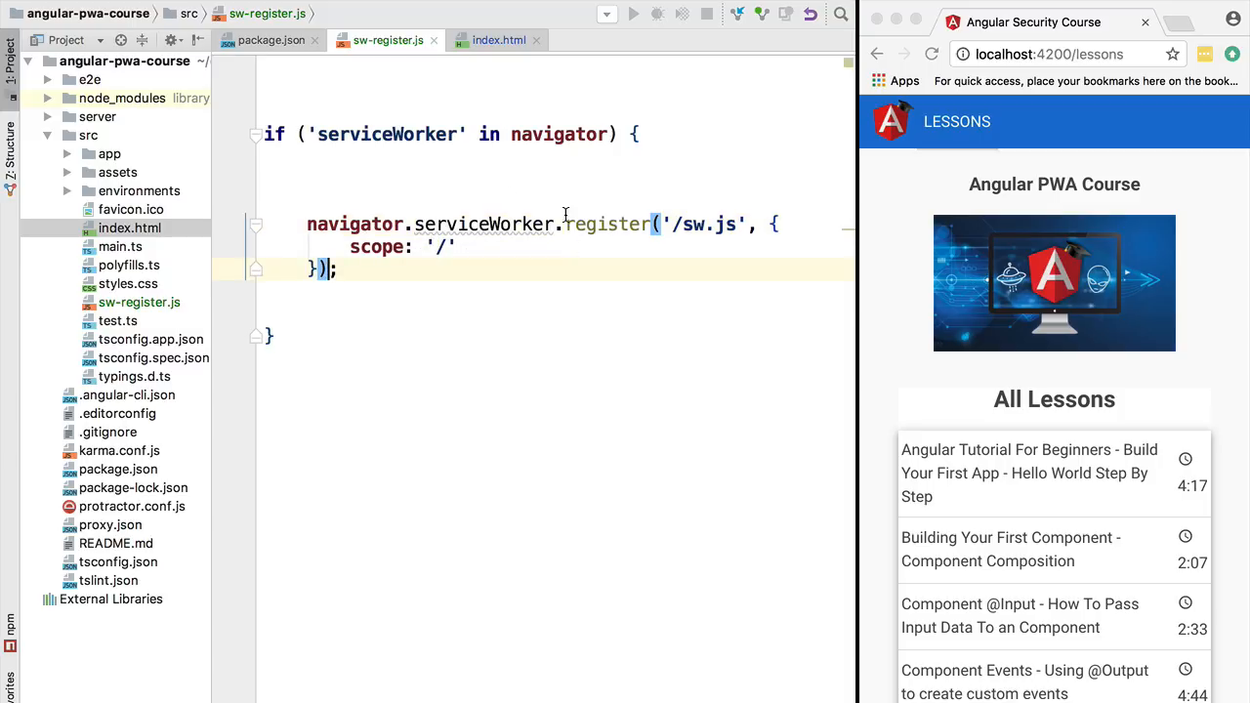
key("Enter")
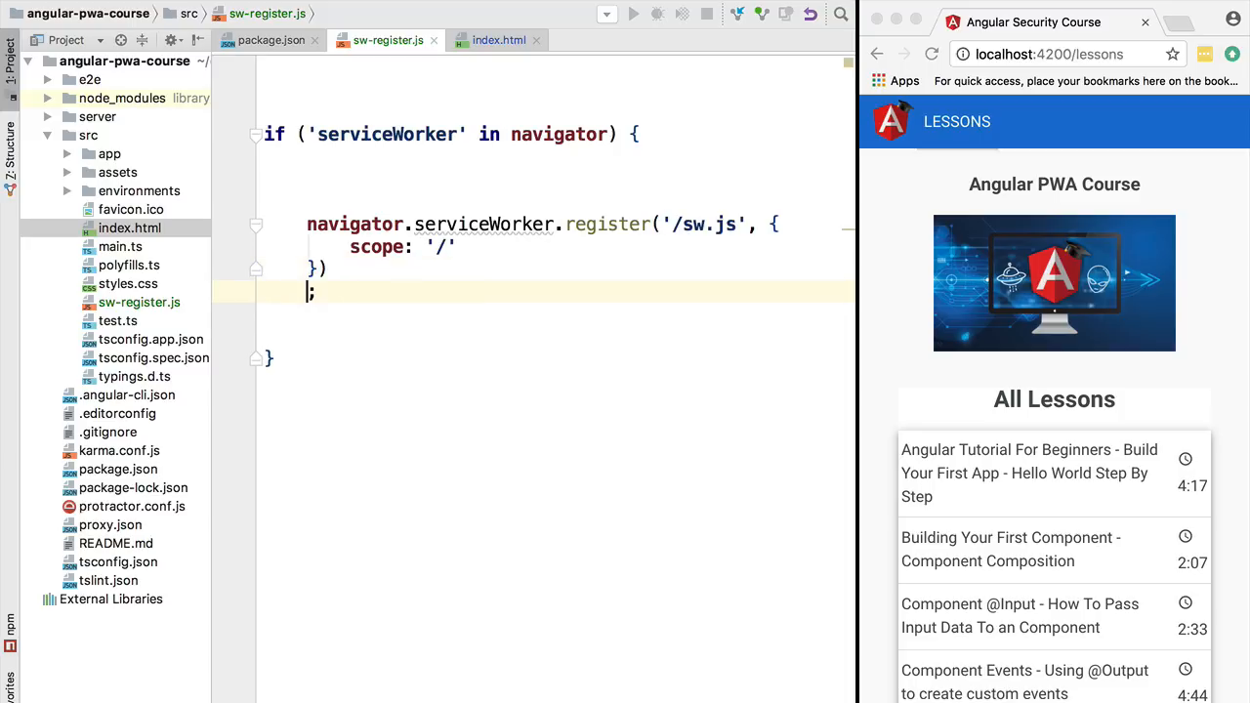
type(".then()")
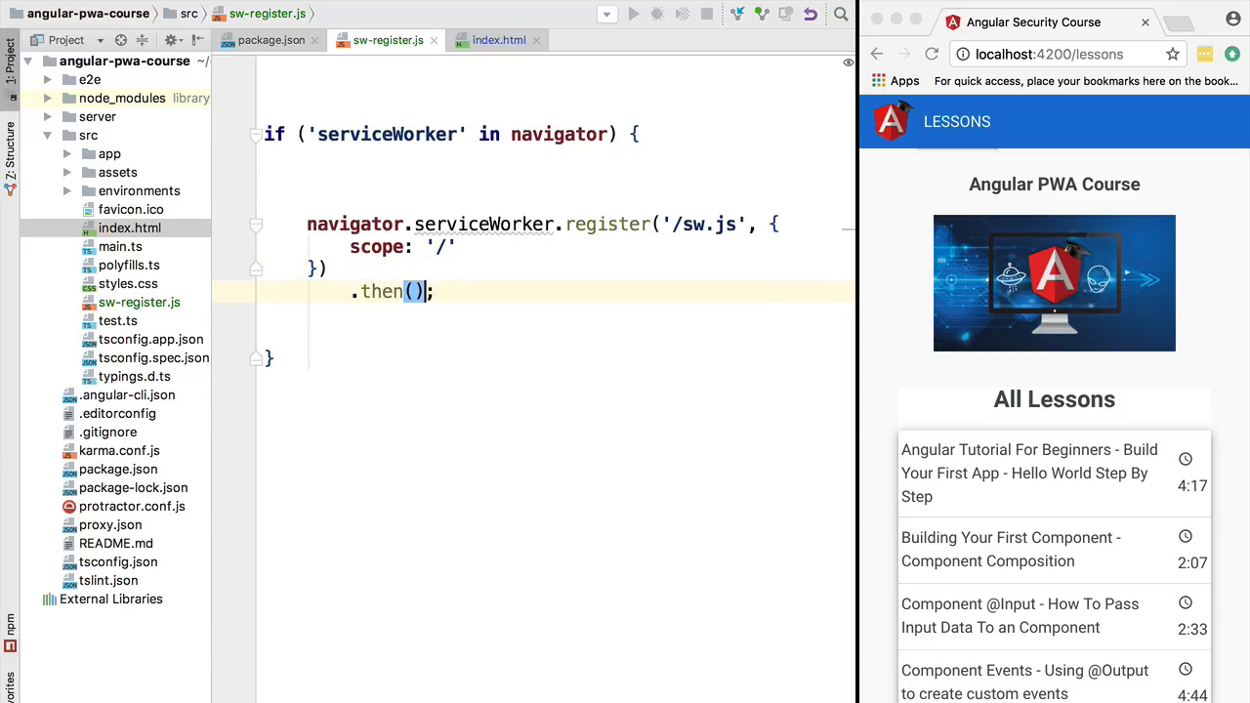
left_click(414, 291)
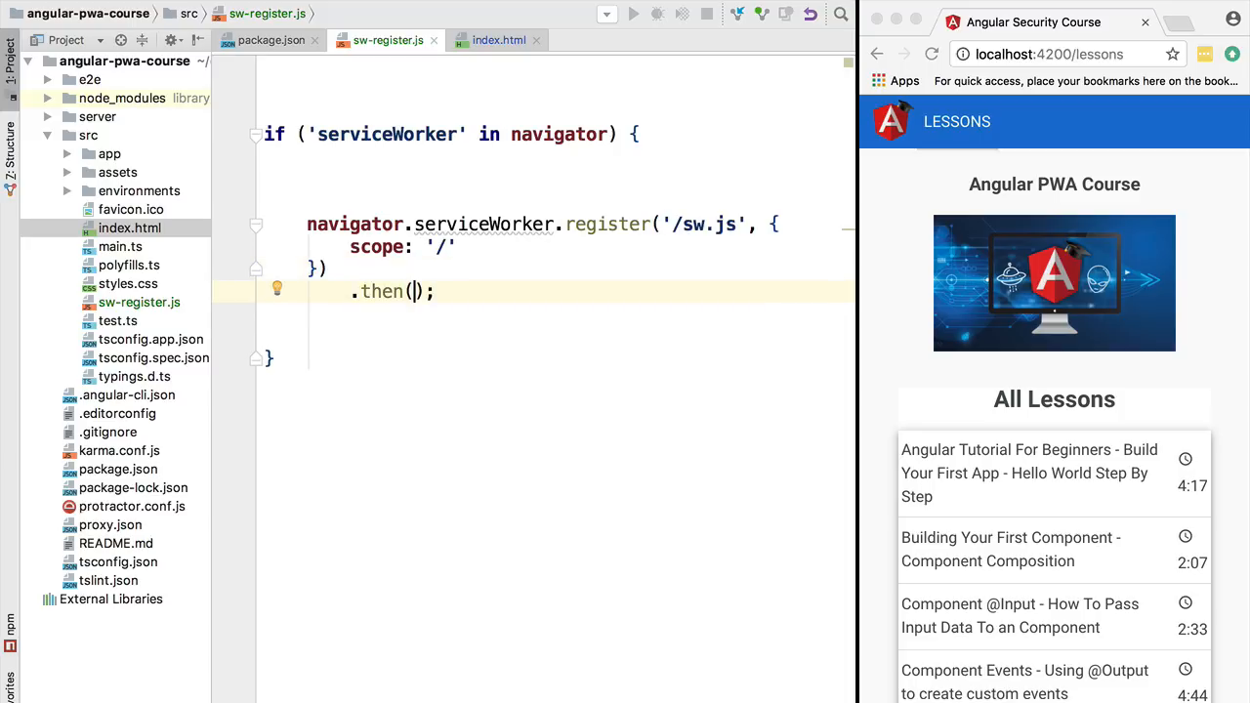
type("function(")
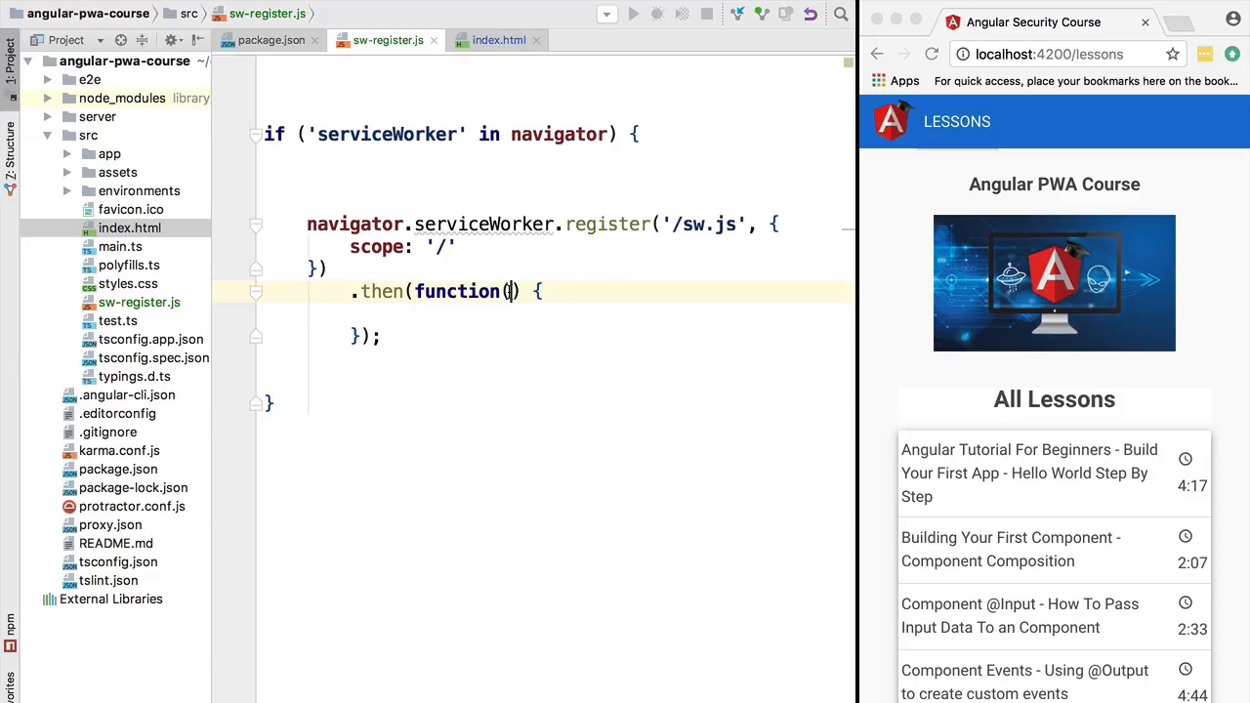
type("registration")
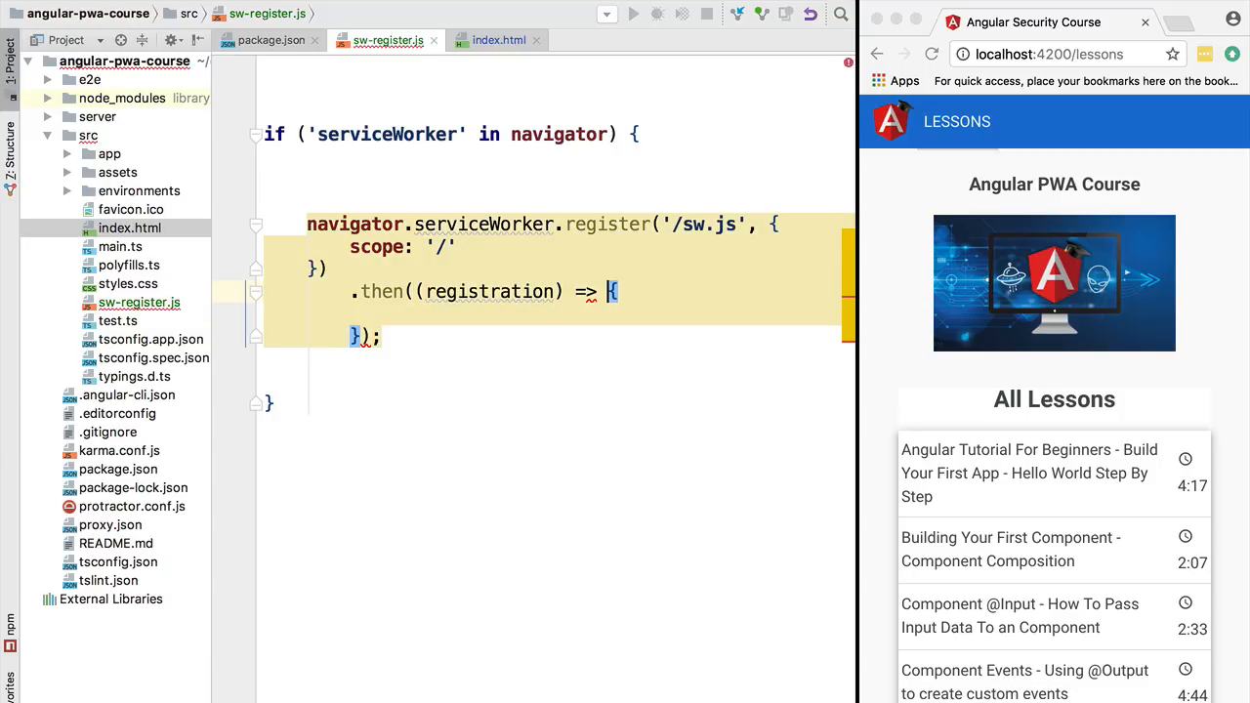
left_click(394, 359)
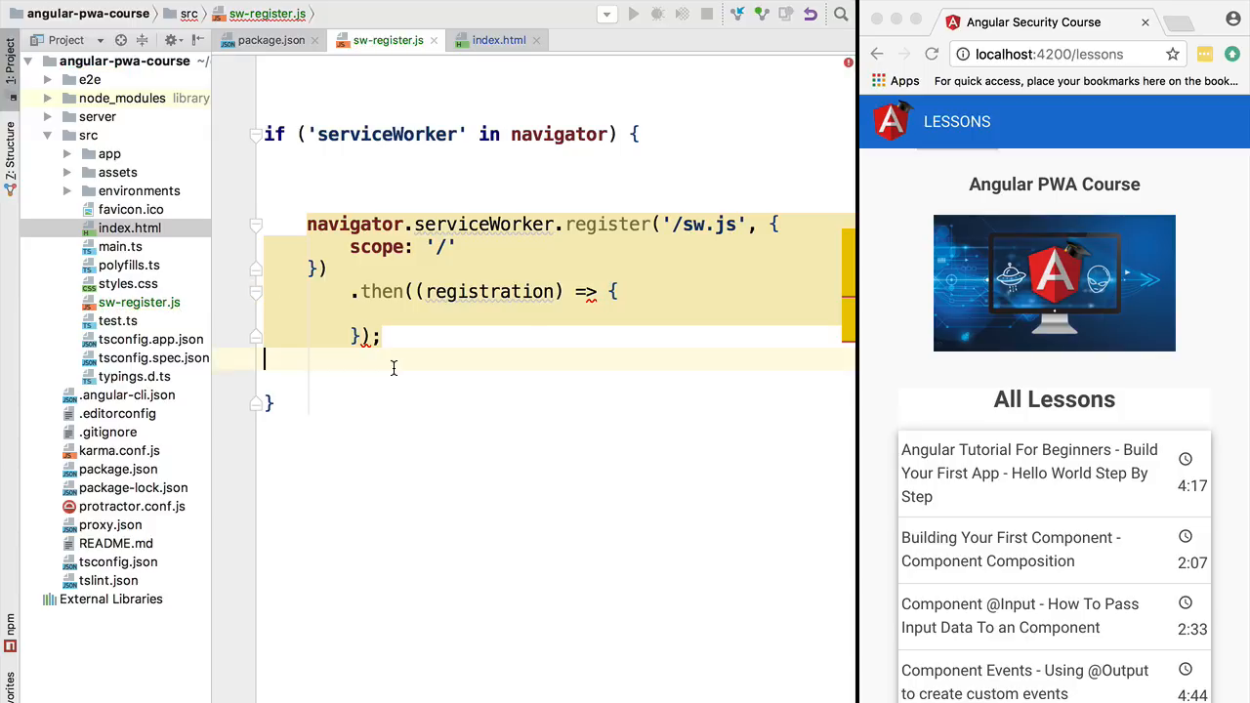
mouse_move(459, 296)
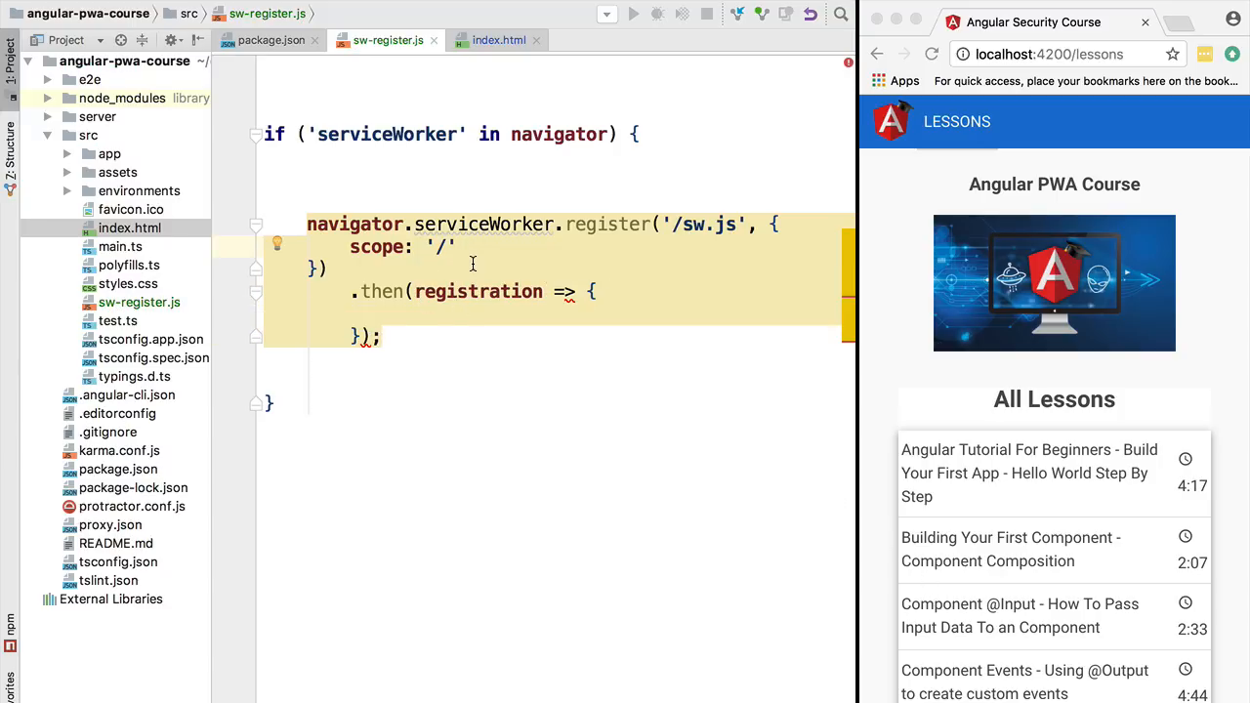
mouse_move(477, 291)
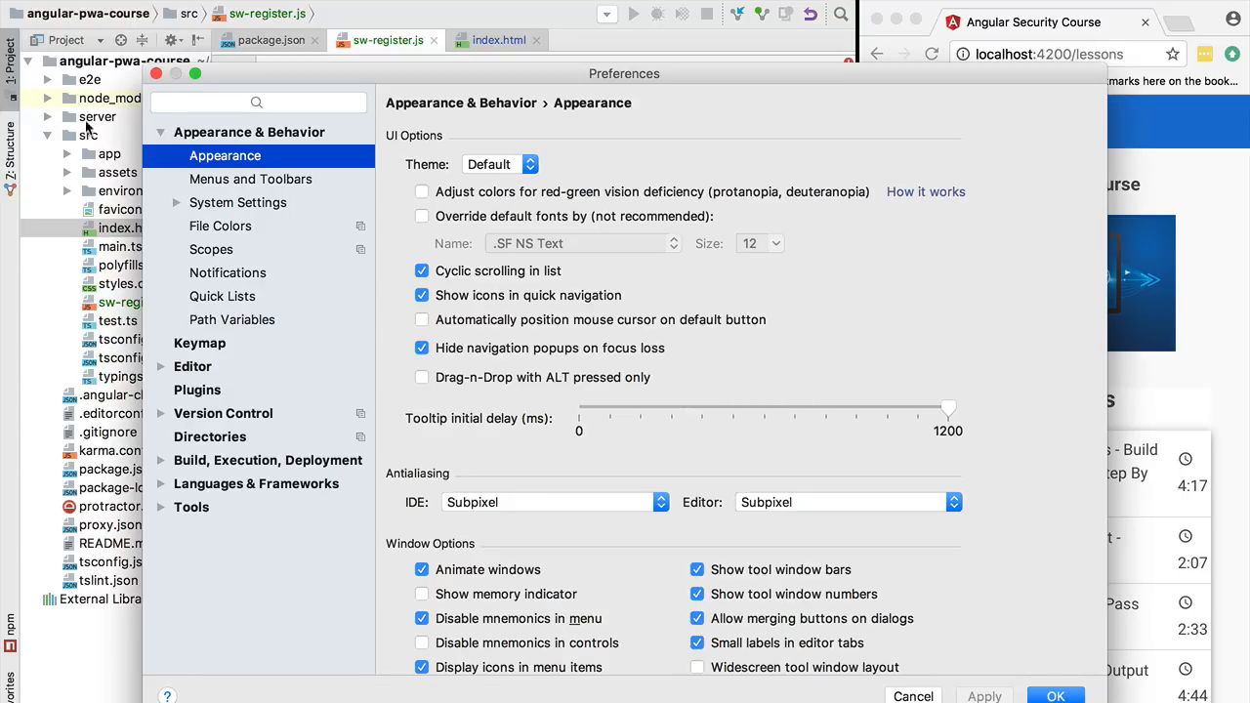
mouse_move(233, 179)
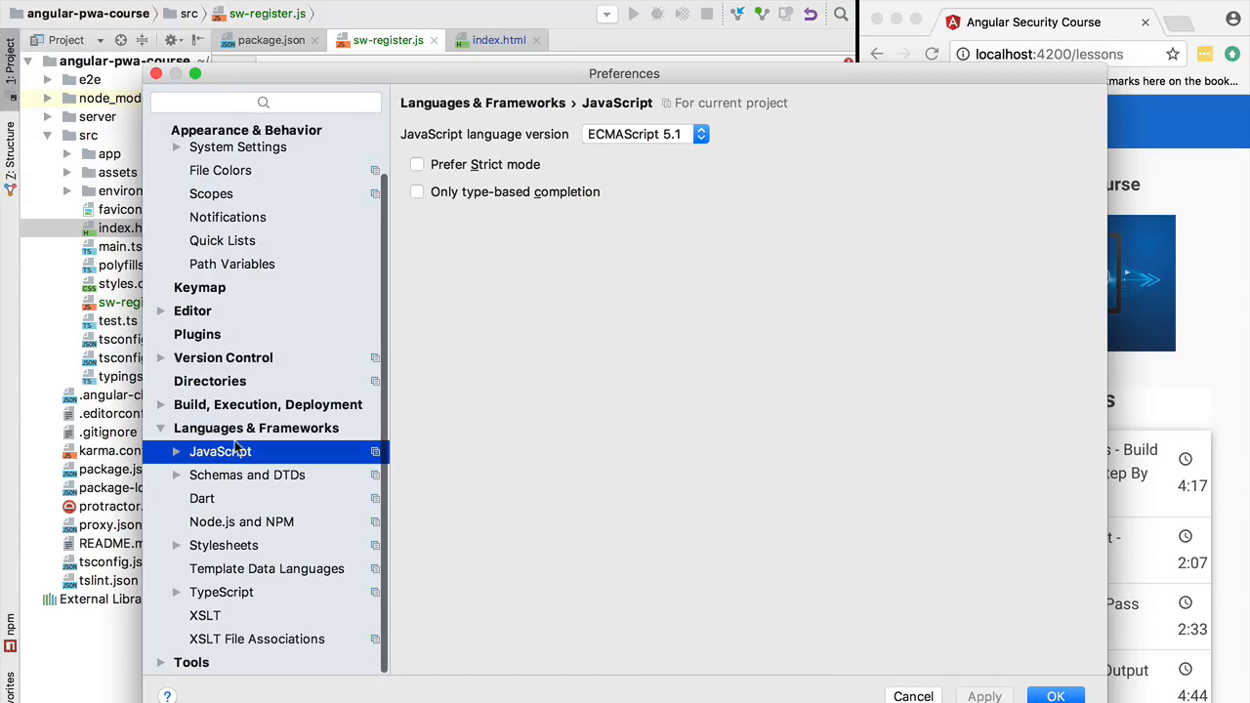
Step: Choose ECMAScript 6 as the JavaScript language version and apply it
left_click(645, 133)
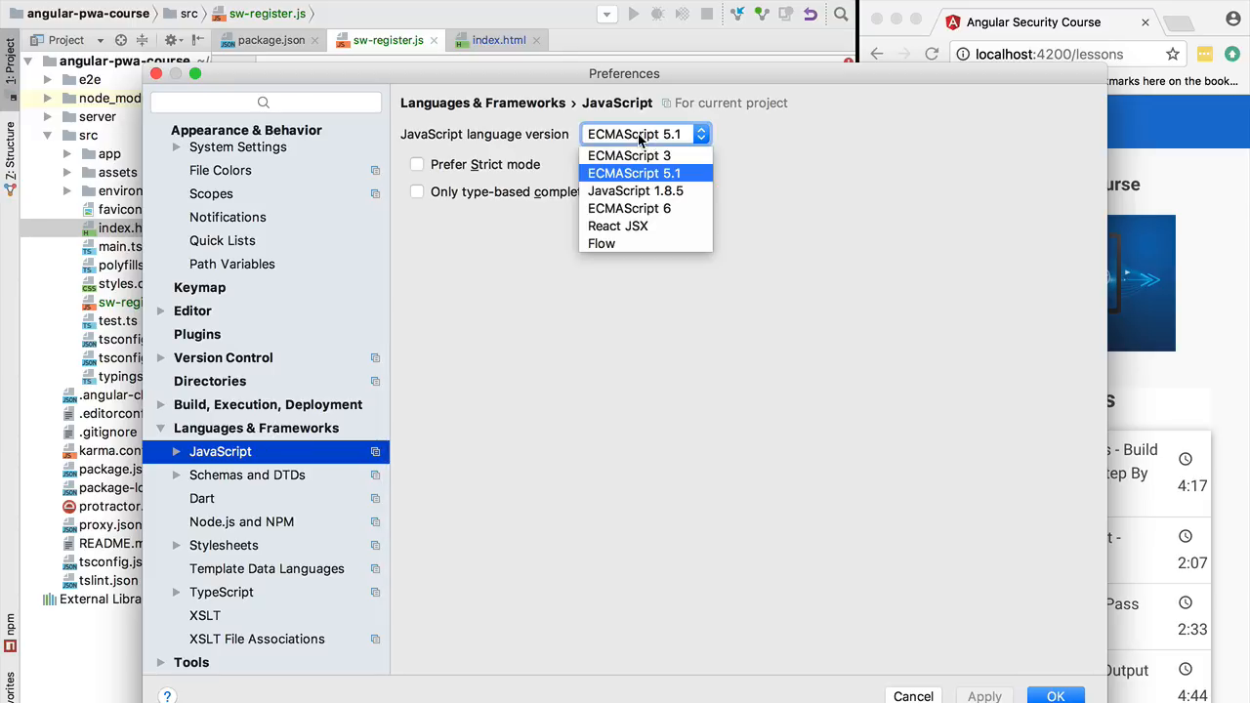
mouse_move(629, 157)
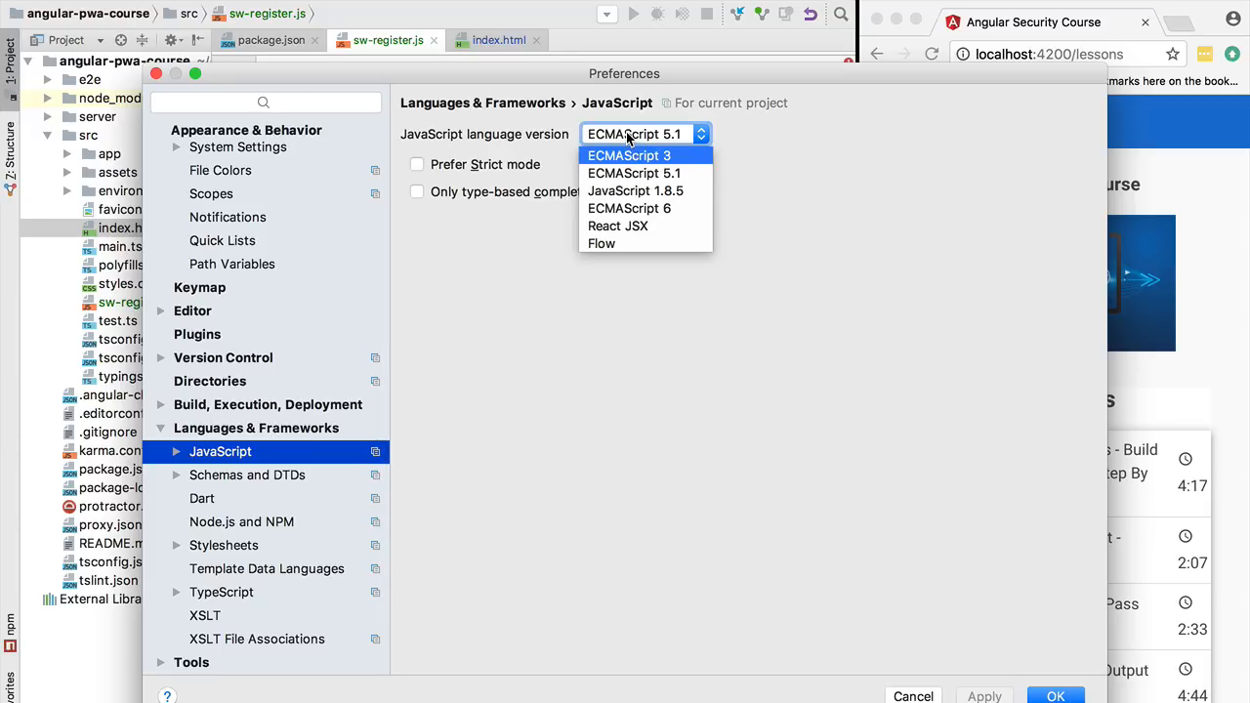
mouse_move(629, 207)
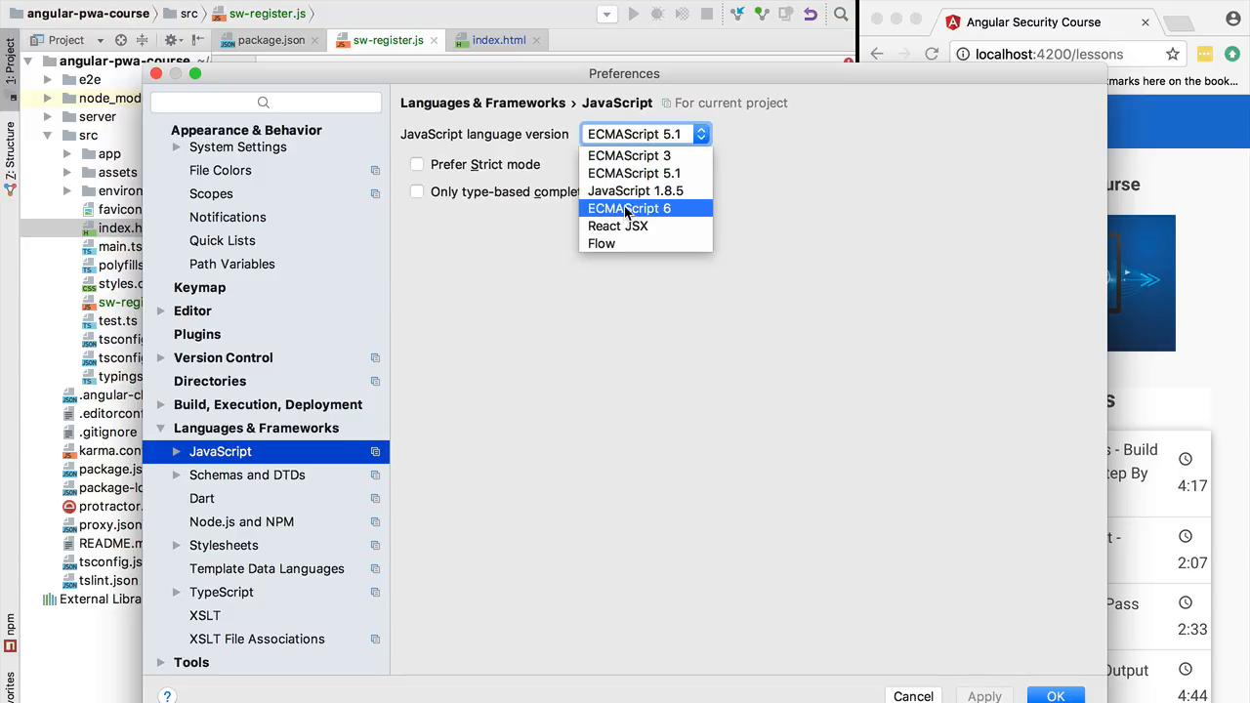
left_click(629, 207)
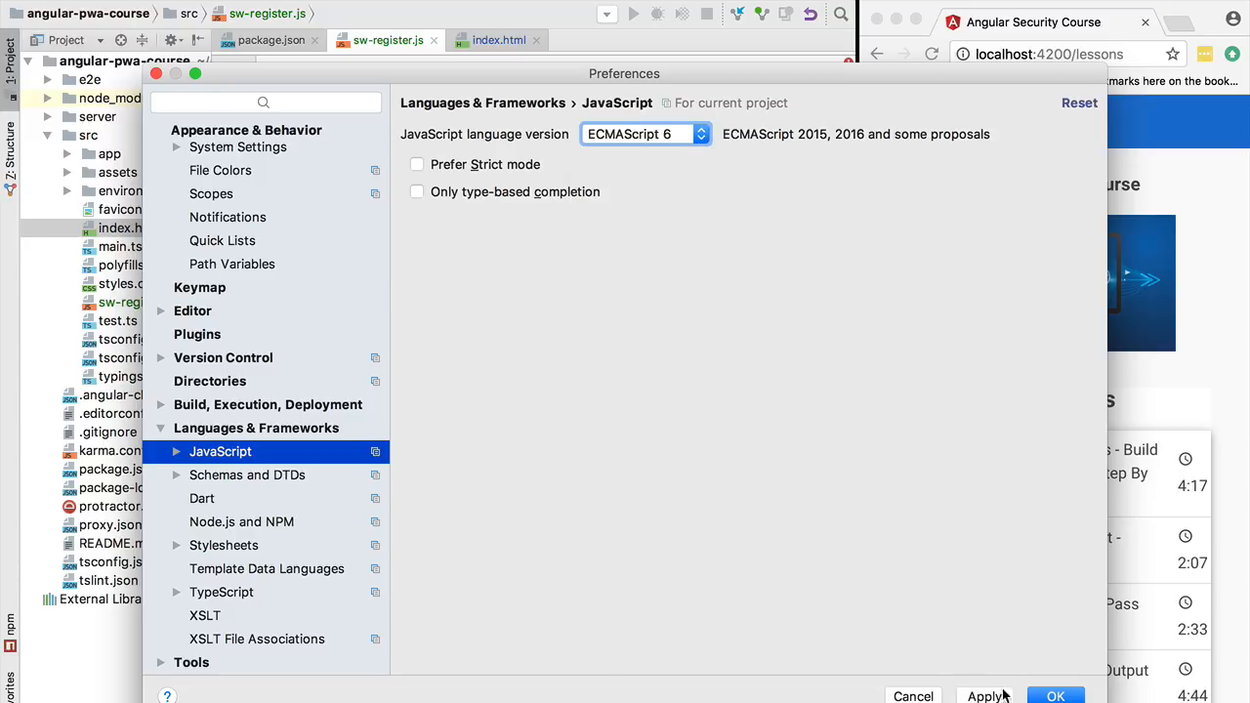
left_click(1055, 696)
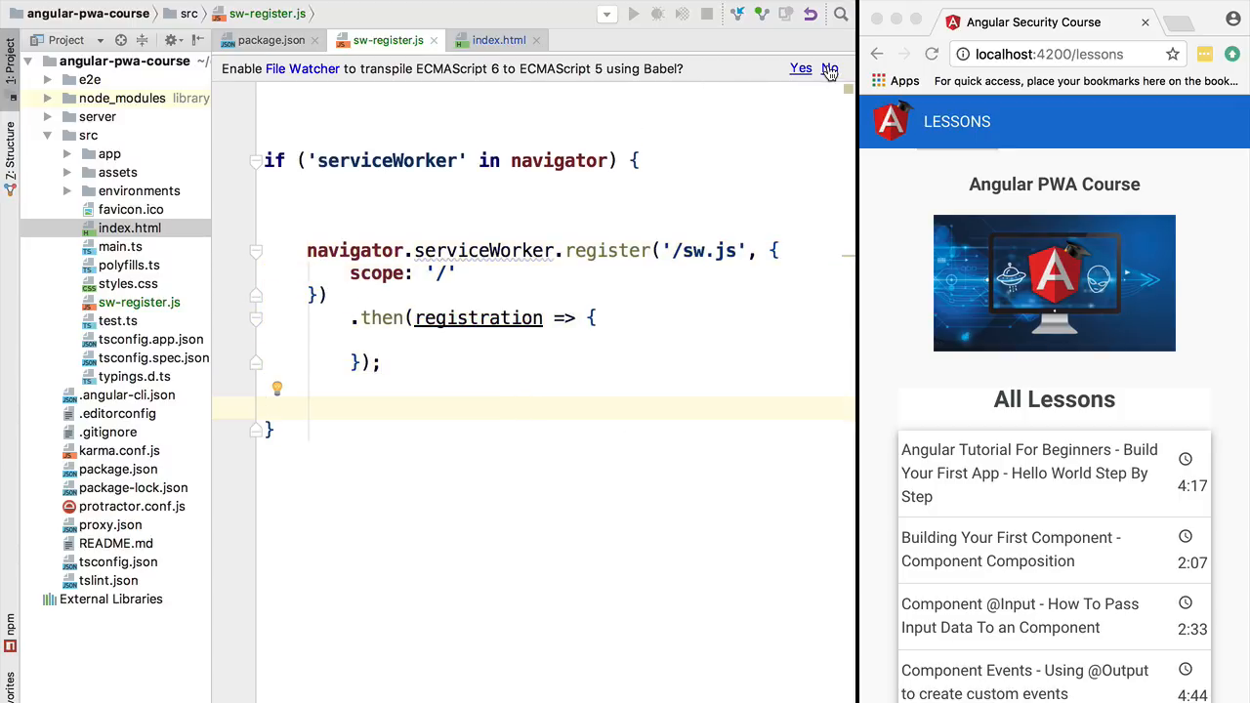
mouse_move(283, 82)
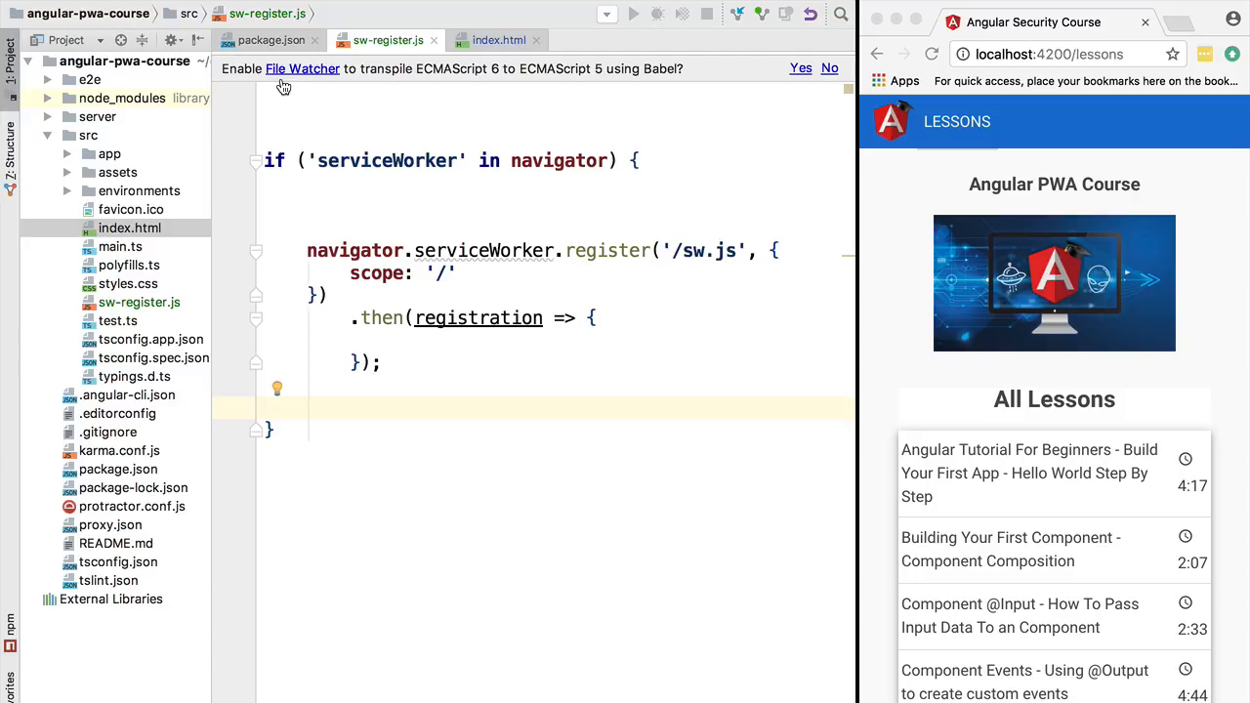
Step: Decline the Babel file watcher and log 'Service worker registration completed' in the callback
left_click(828, 67)
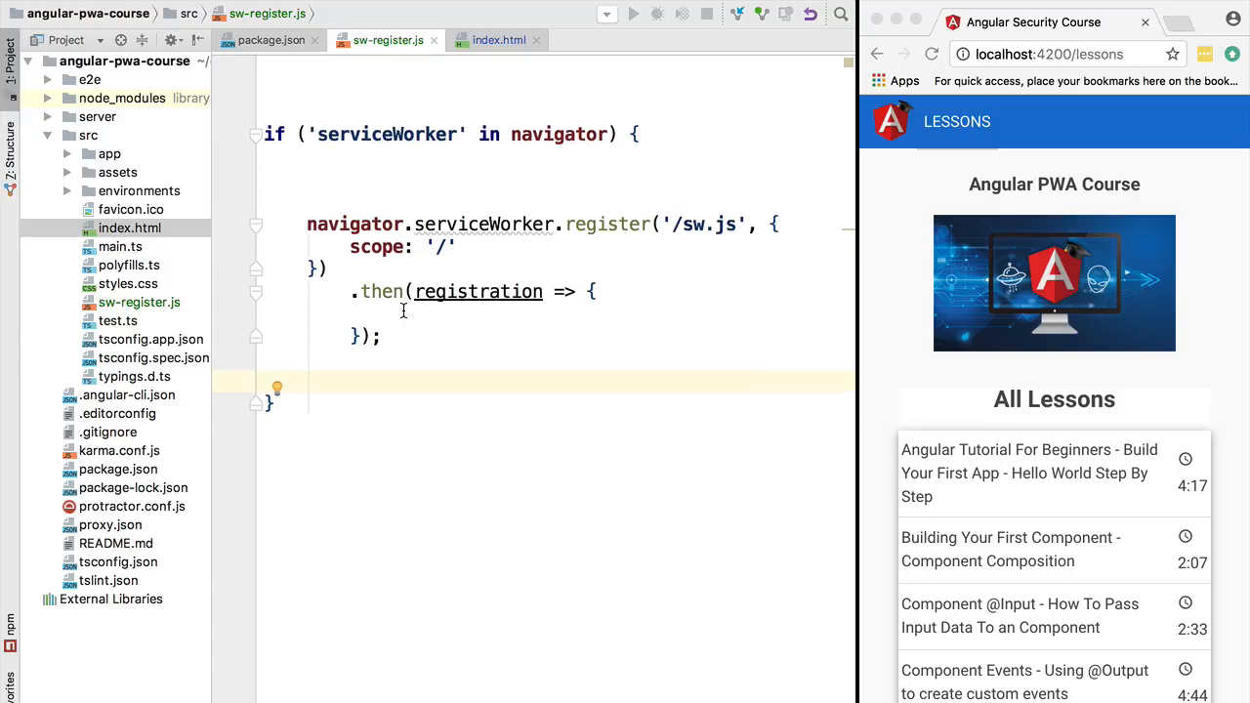
double_click(476, 292)
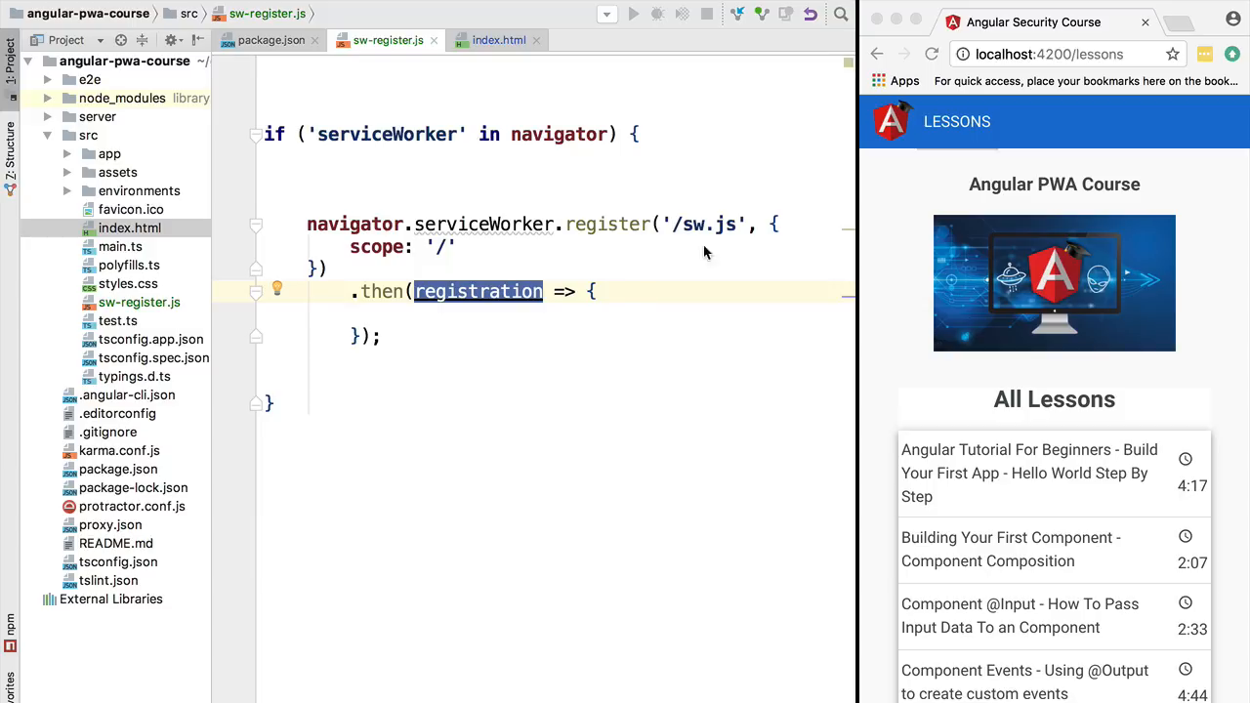
type("console.log('Service worker registration completed');")
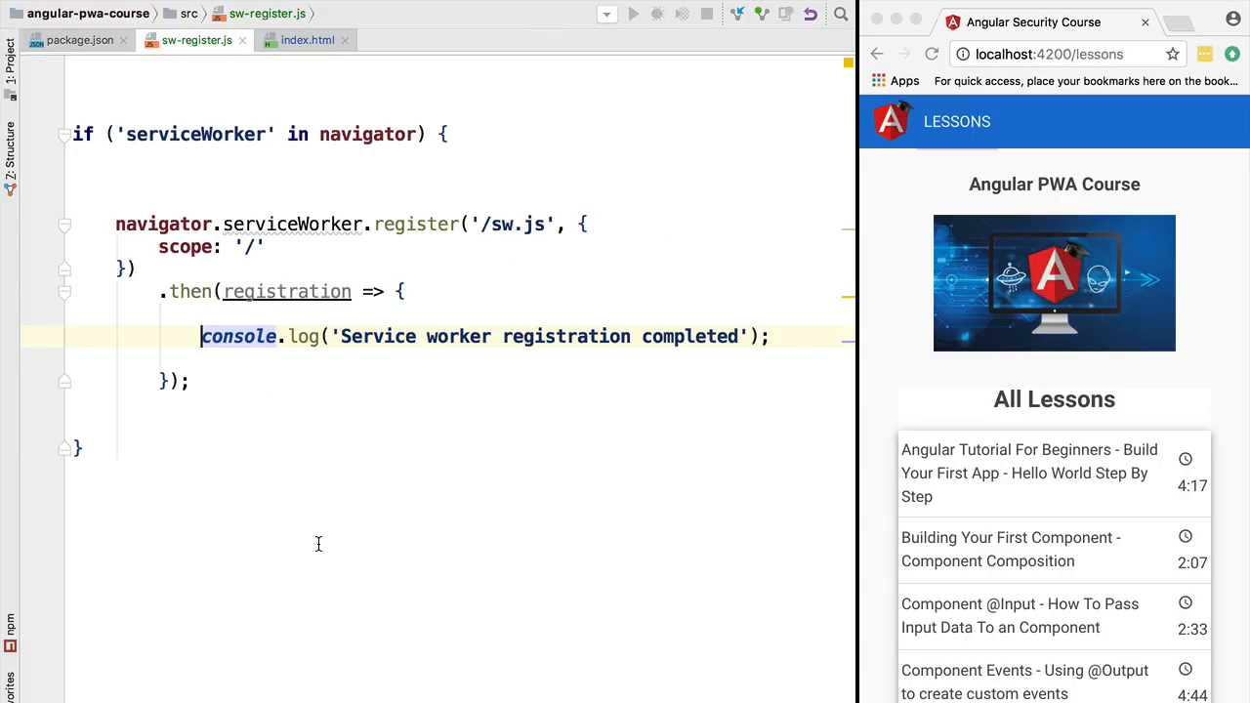
mouse_move(477, 212)
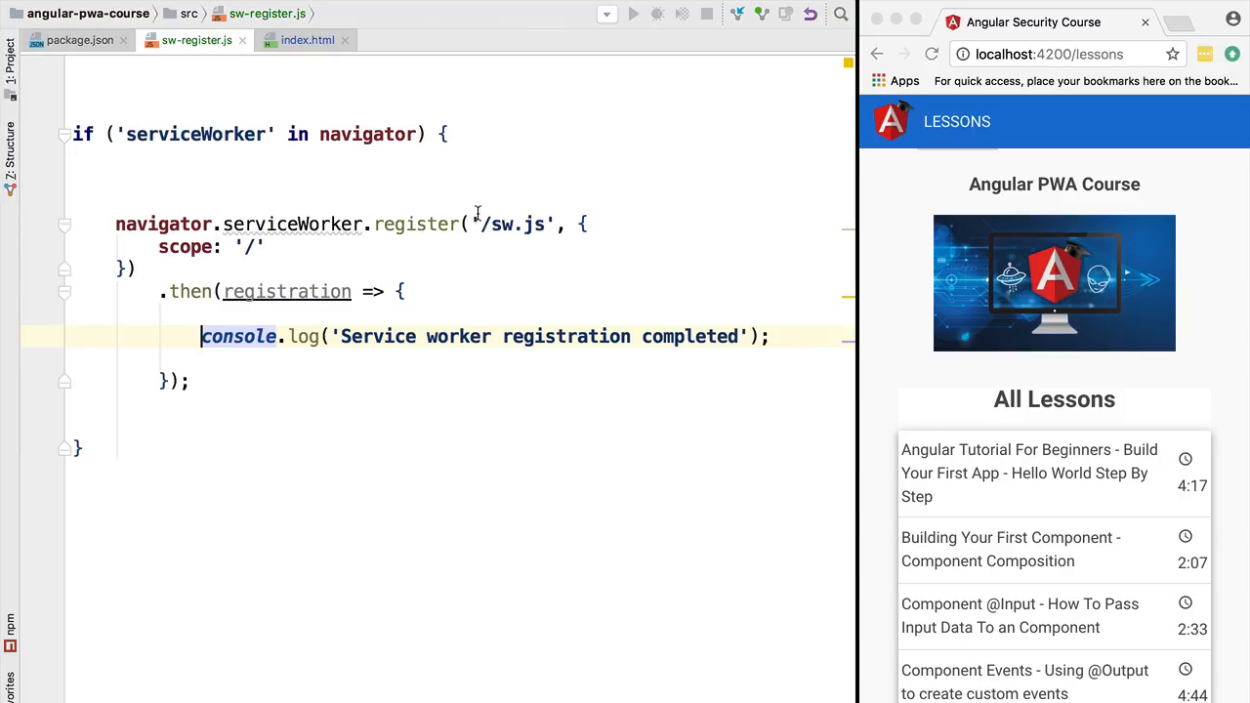
double_click(508, 223)
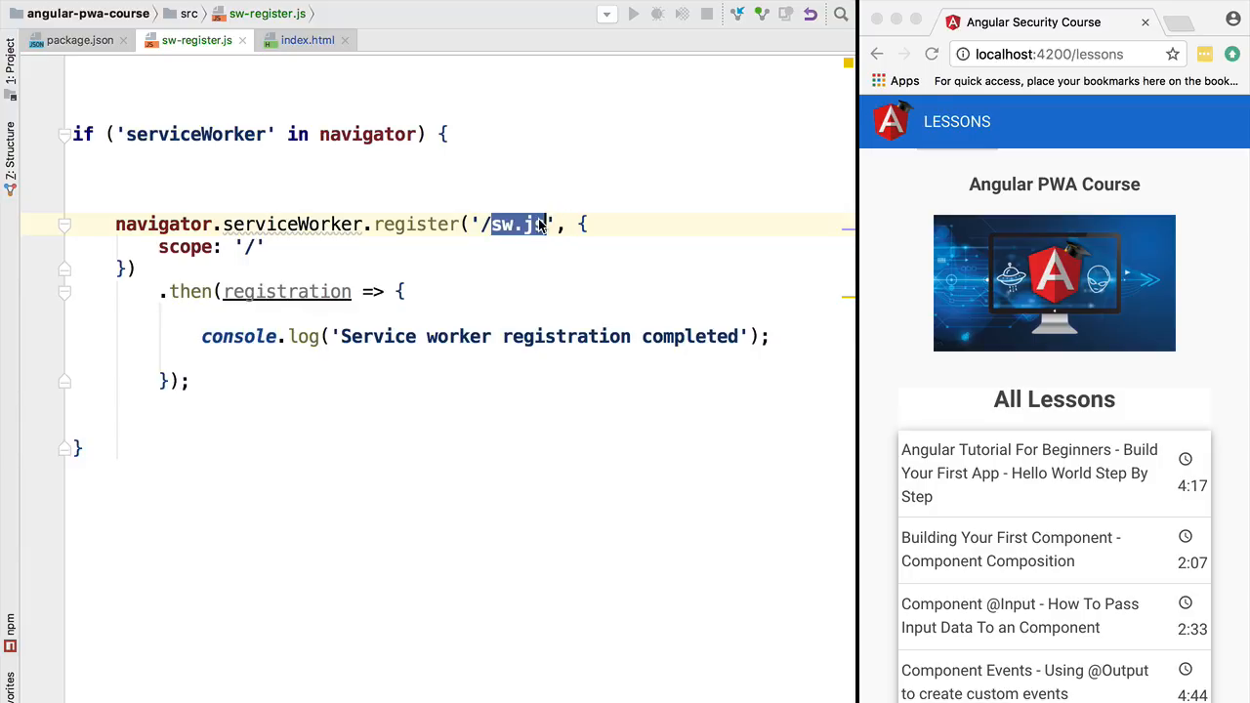